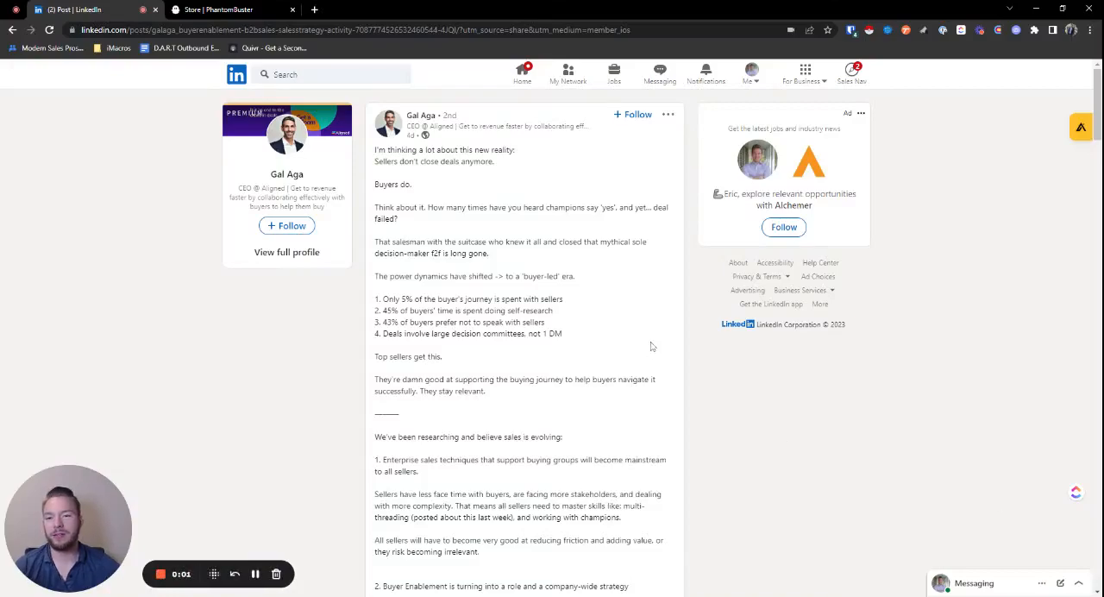
Search the Phantom store for 'post', filter to LinkedIn and locate LinkedIn Post Likers Export.
scroll(down, 3)
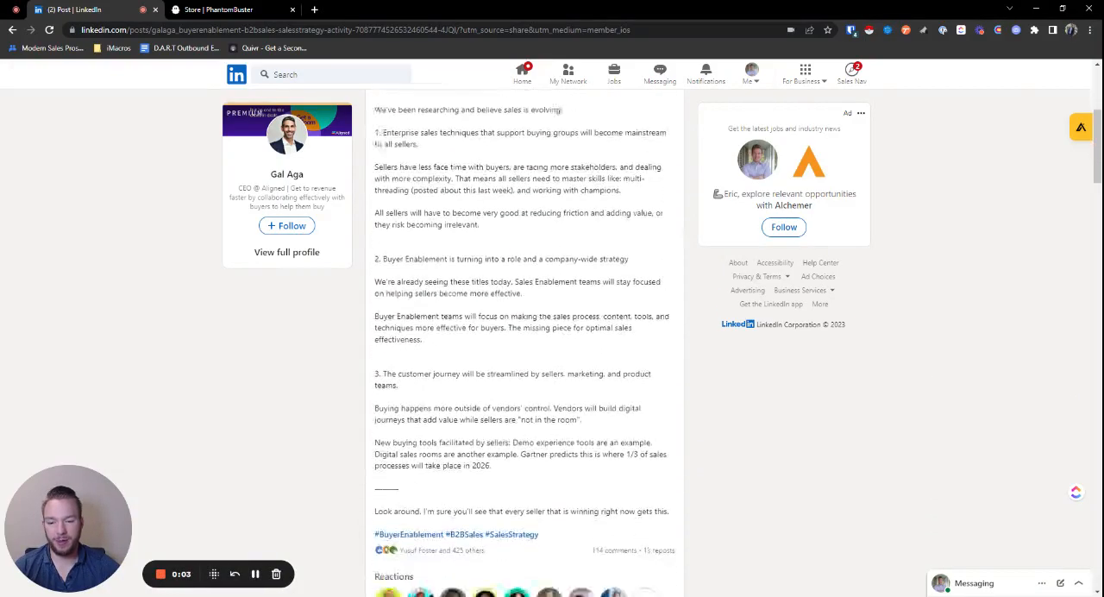
scroll(down, 3)
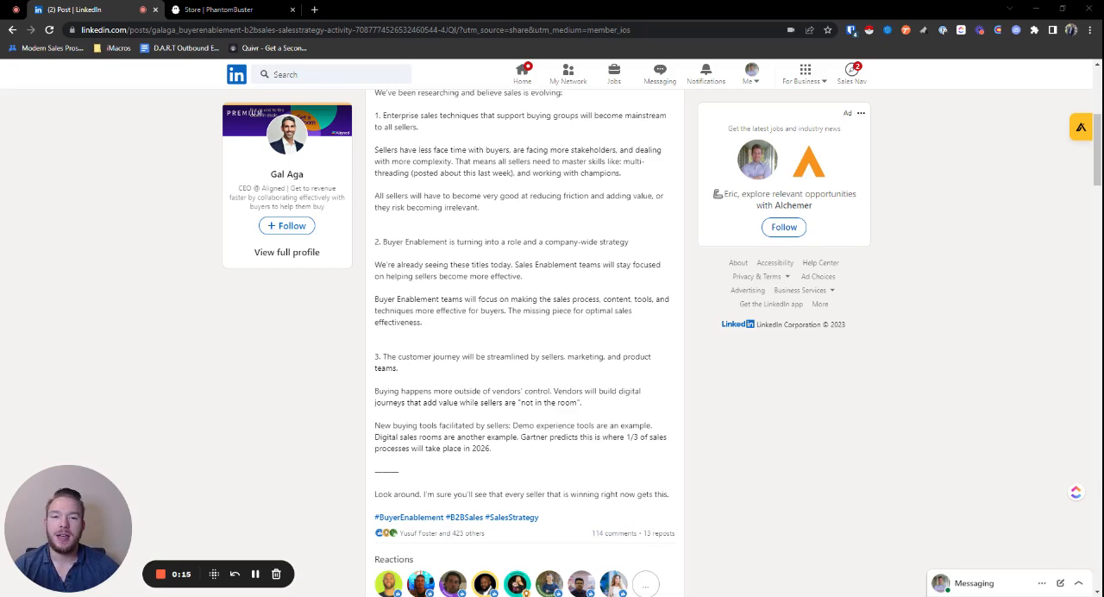
scroll(up, 3)
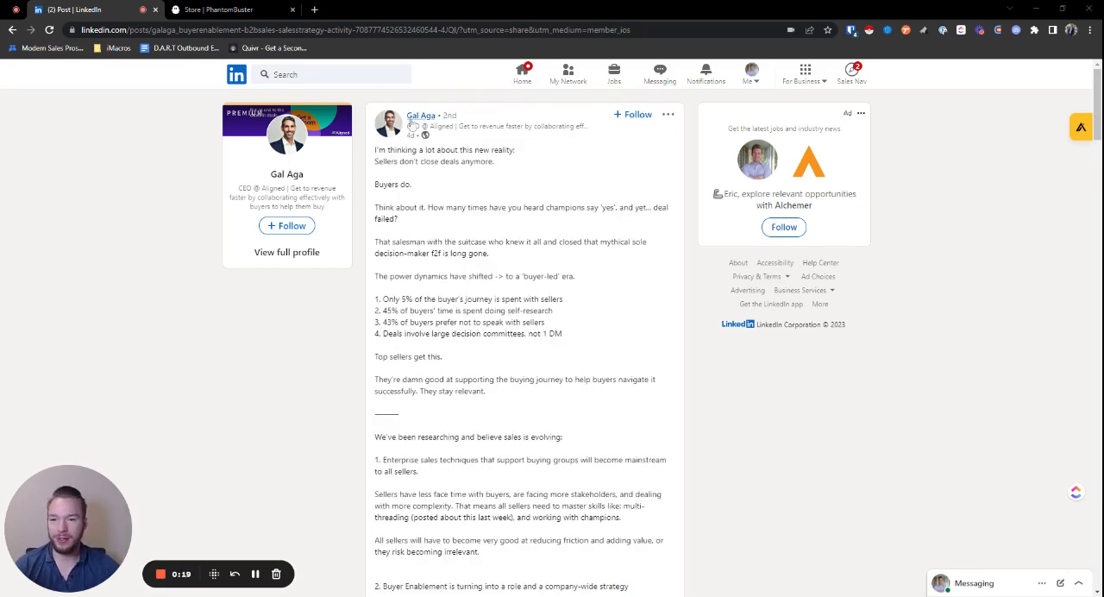
mouse_move(436, 179)
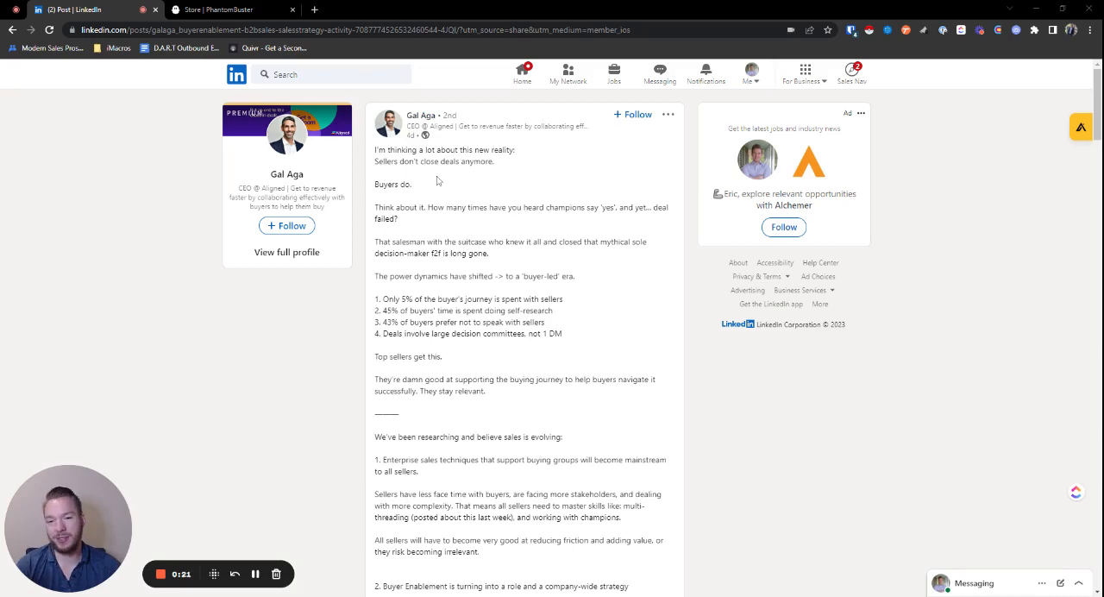
scroll(down, 3)
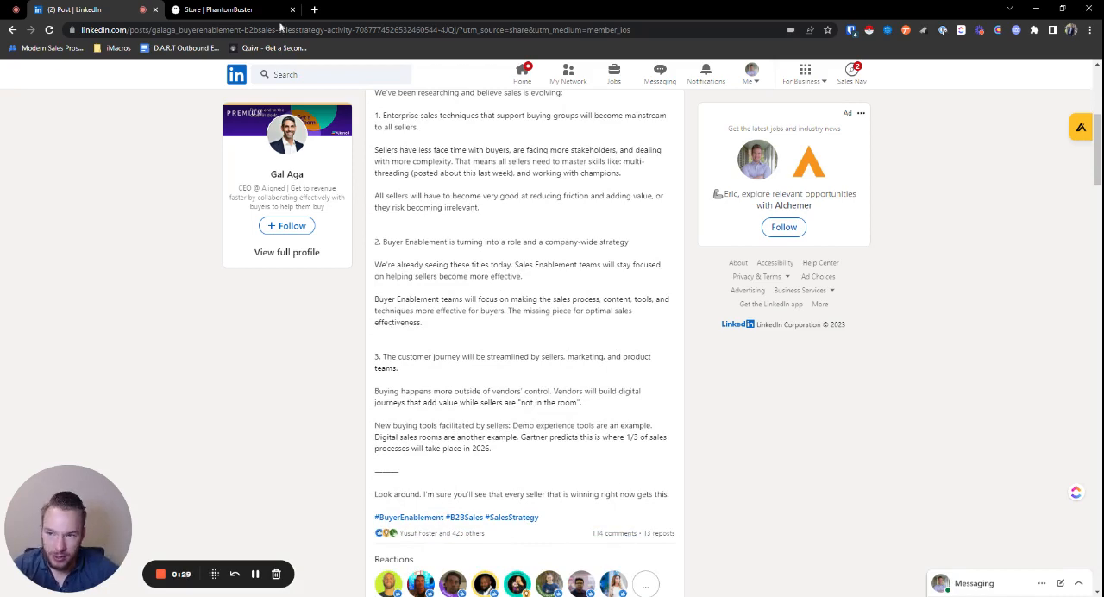
click(233, 10)
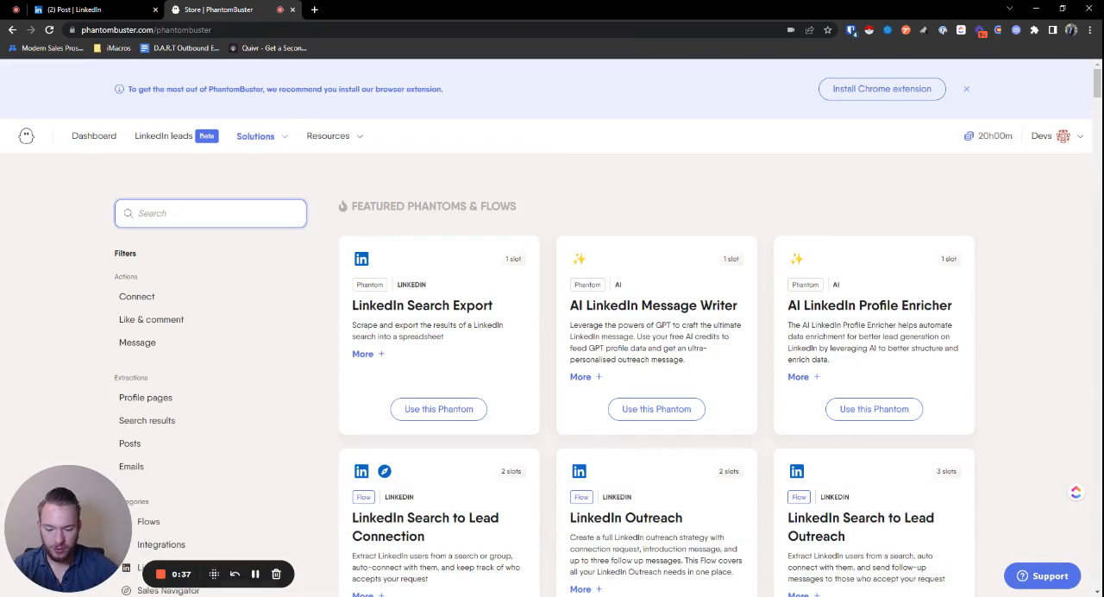
text(post)
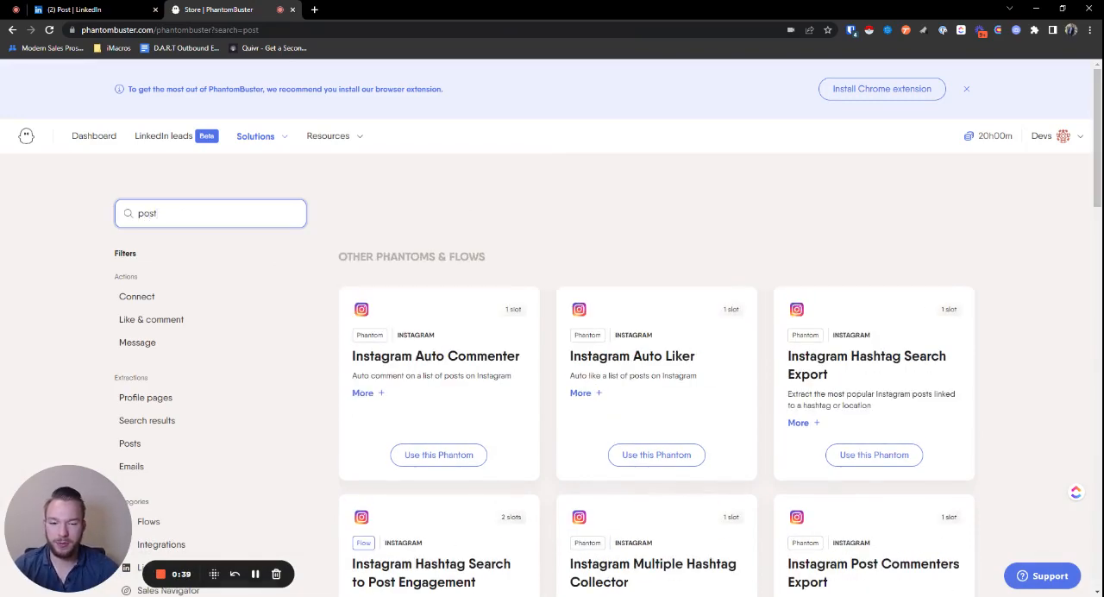
click(155, 338)
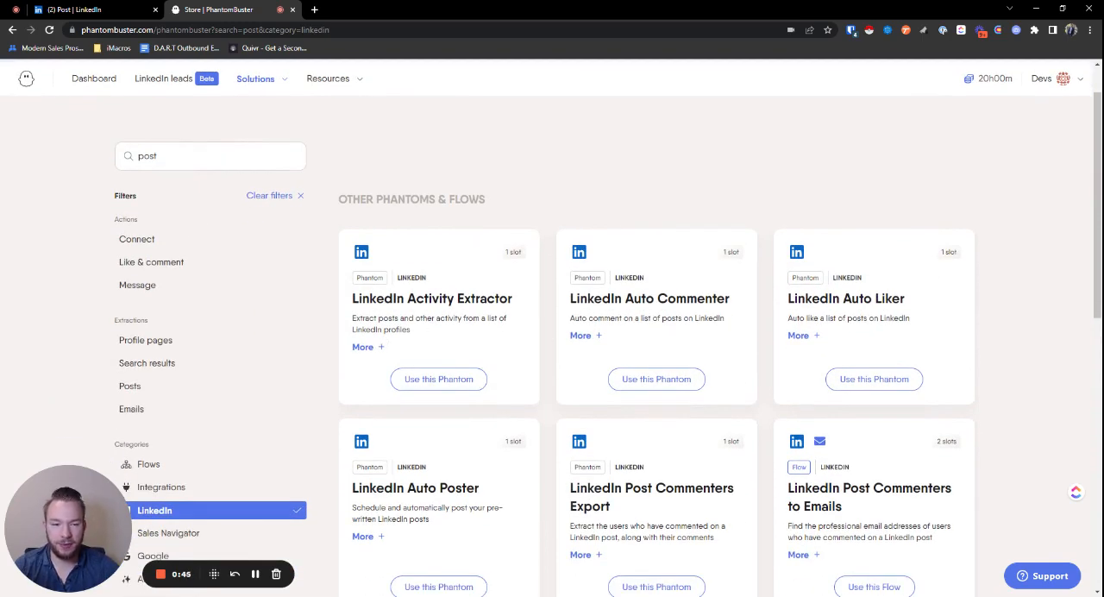
scroll(down, 3)
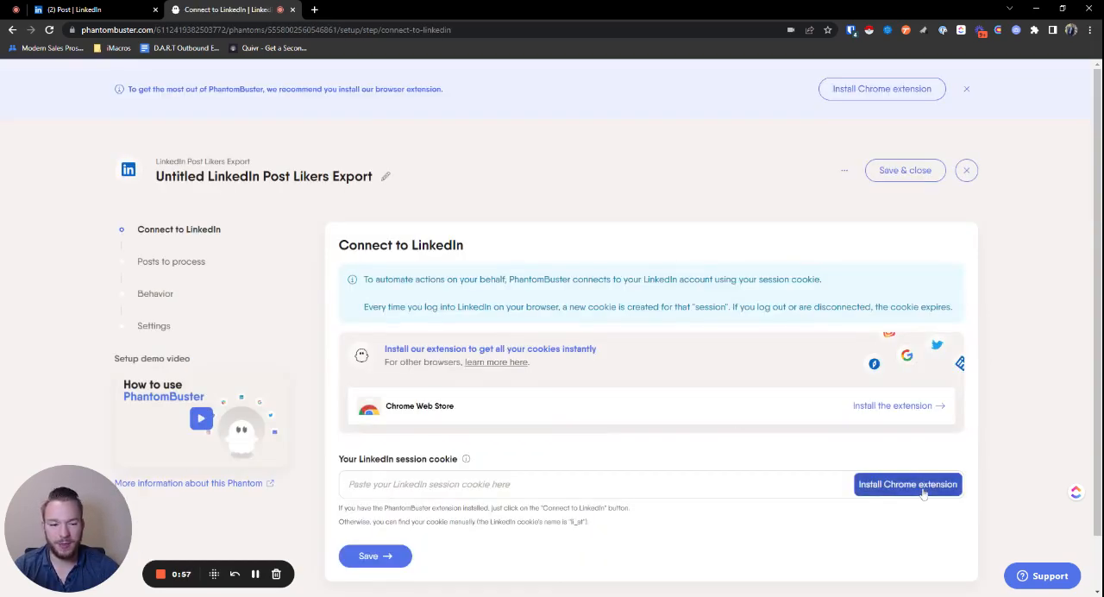
Fill the LinkedIn session cookie via the Chrome extension and save the connection.
click(908, 483)
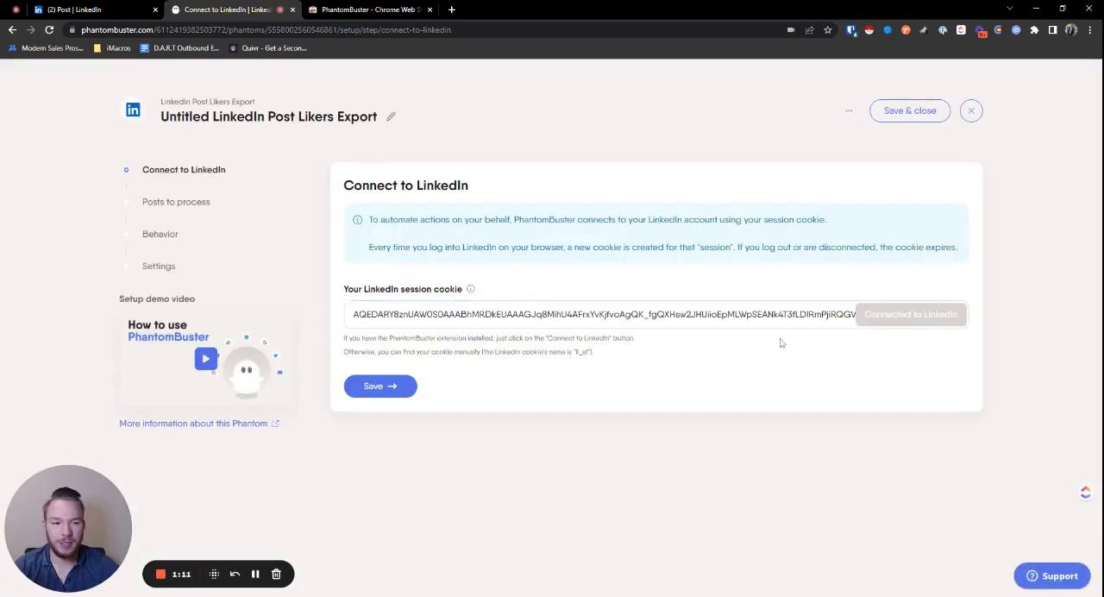
click(380, 386)
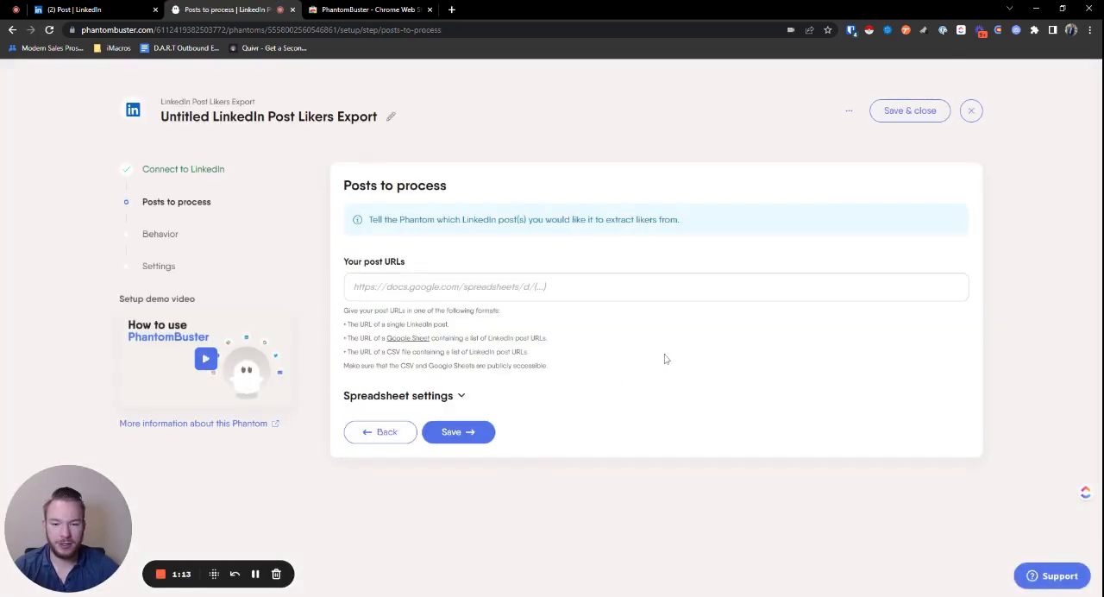
Enter the LinkedIn post URL as the post to process and save it.
click(655, 286)
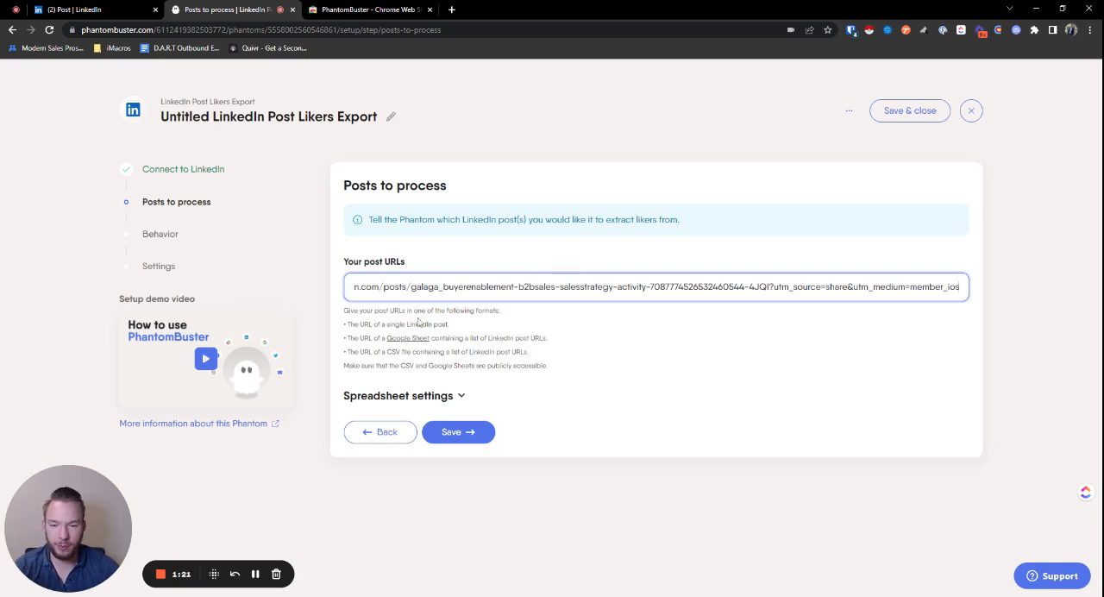
click(459, 431)
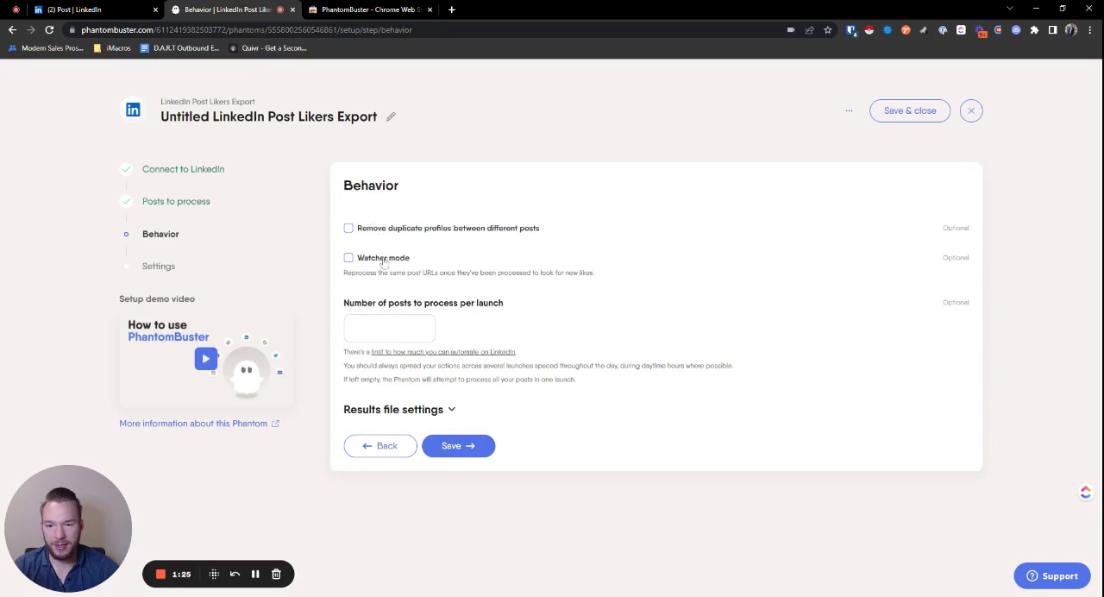
mouse_move(415, 249)
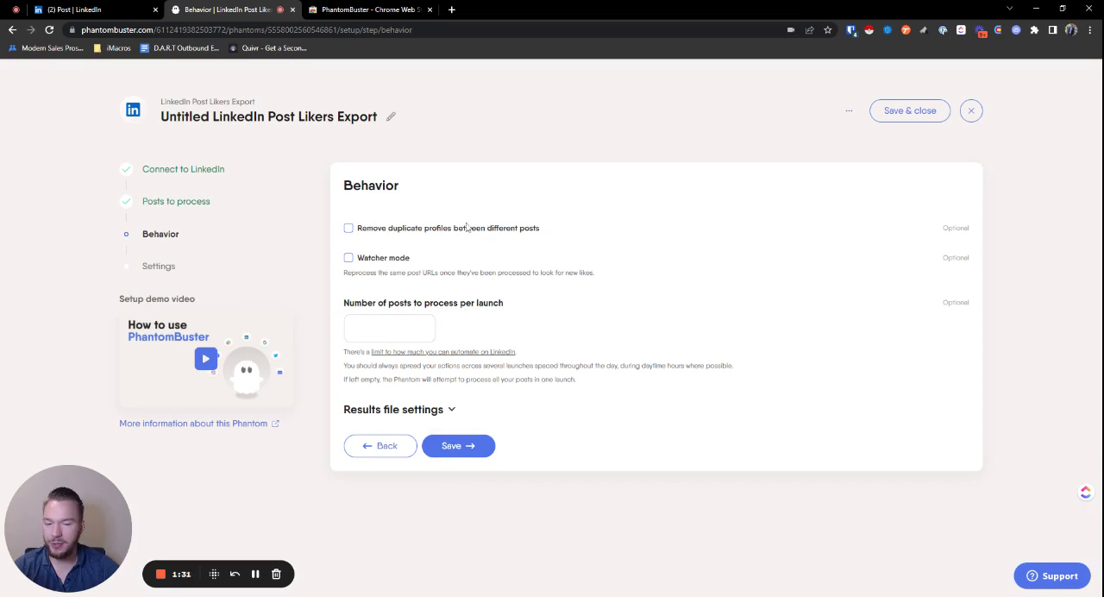
mouse_move(538, 250)
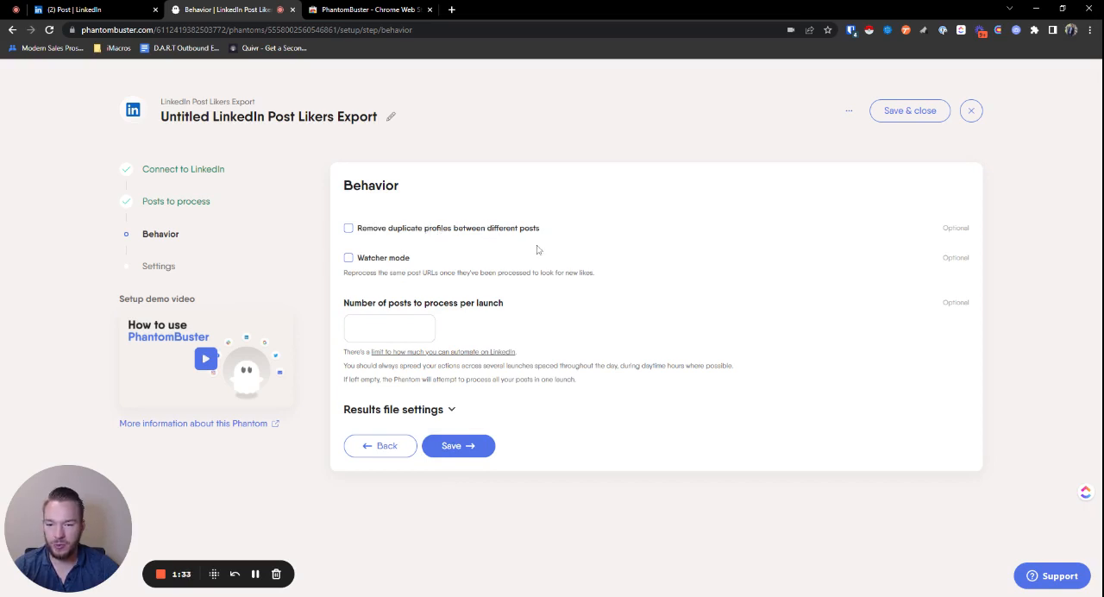
Save the Behavior step with its optional settings unchecked, launching the phantom.
click(459, 445)
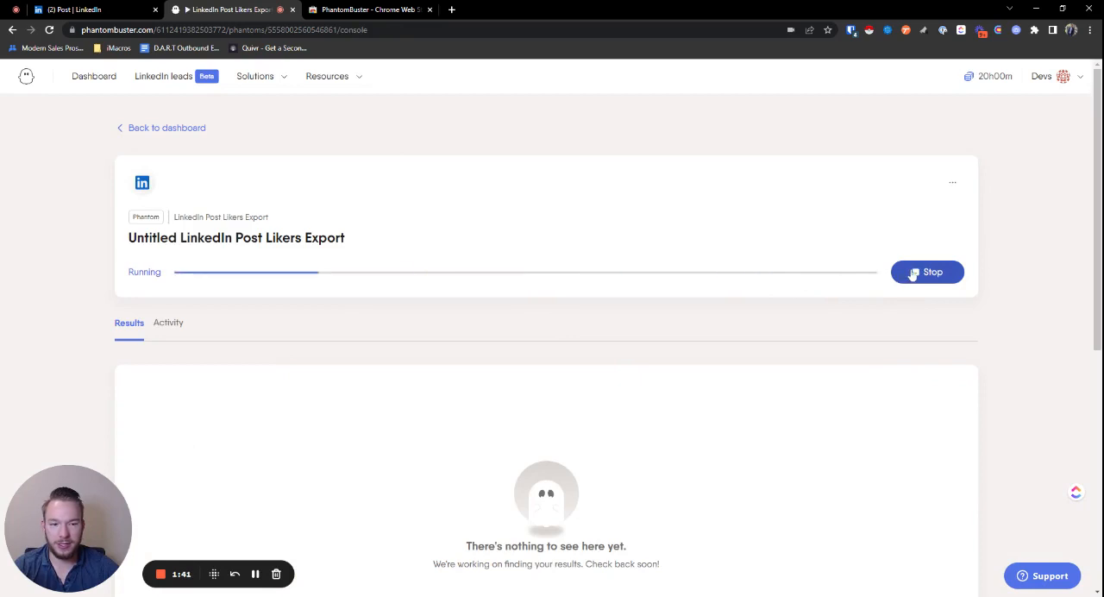
Stop the running phantom and move to the Google Sheets results tab.
click(926, 272)
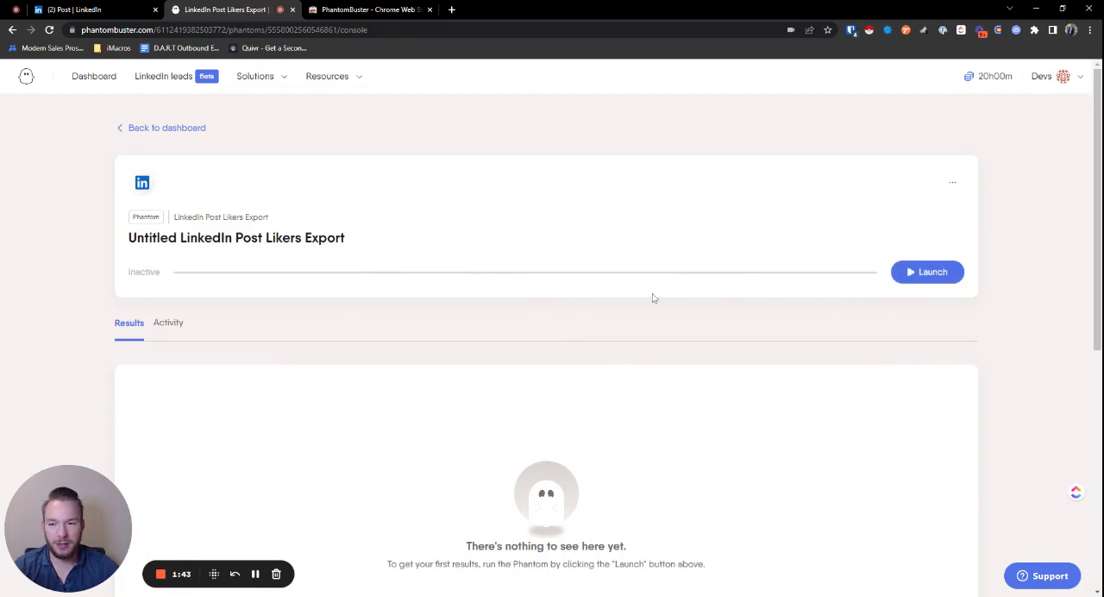
mouse_move(555, 152)
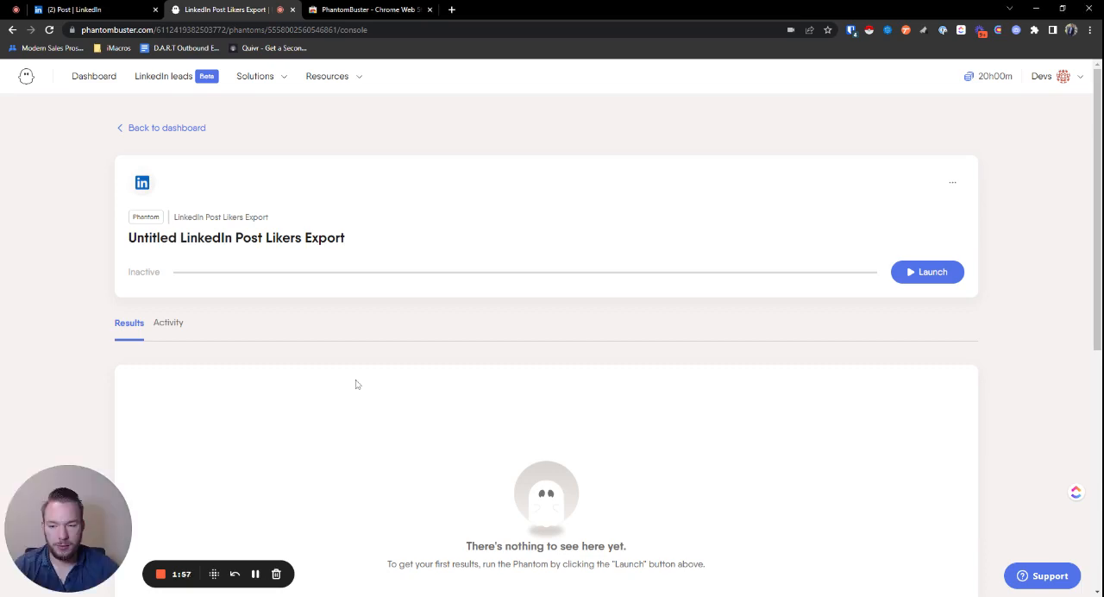
click(451, 11)
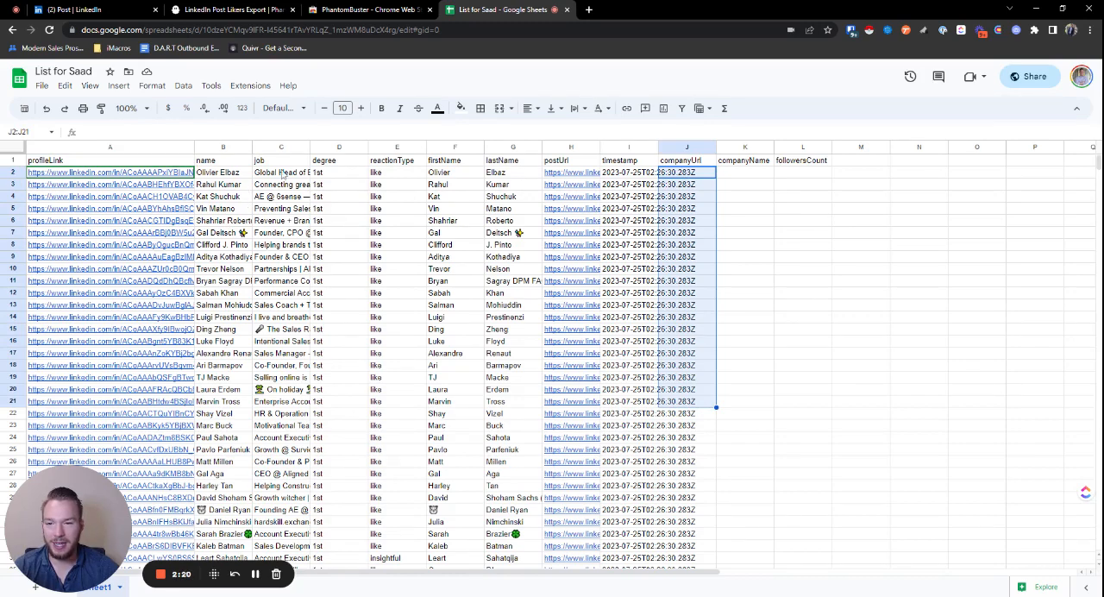
click(279, 173)
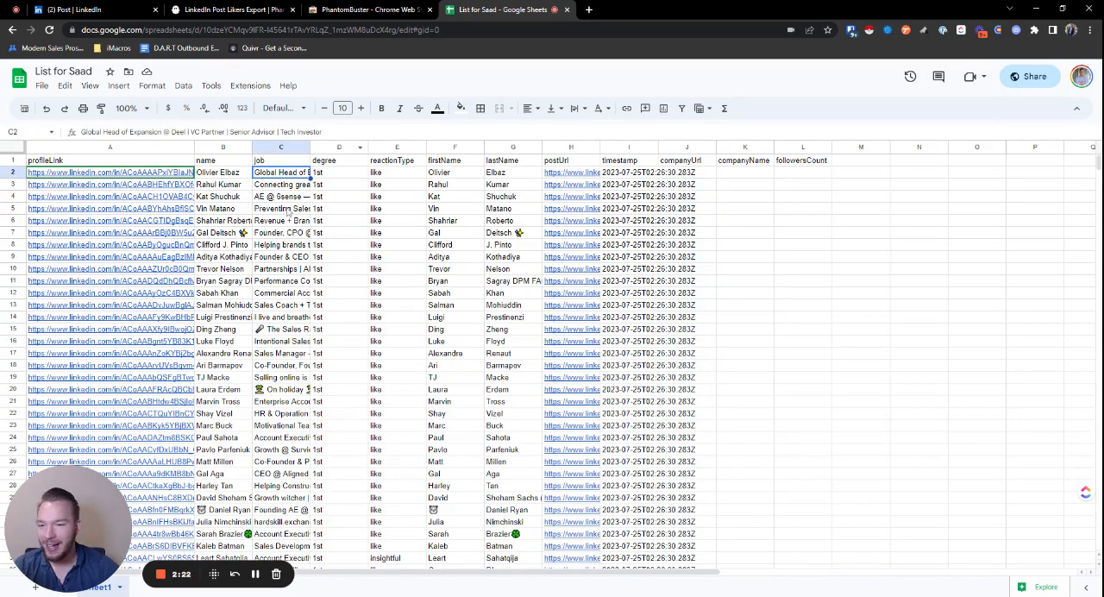
click(279, 269)
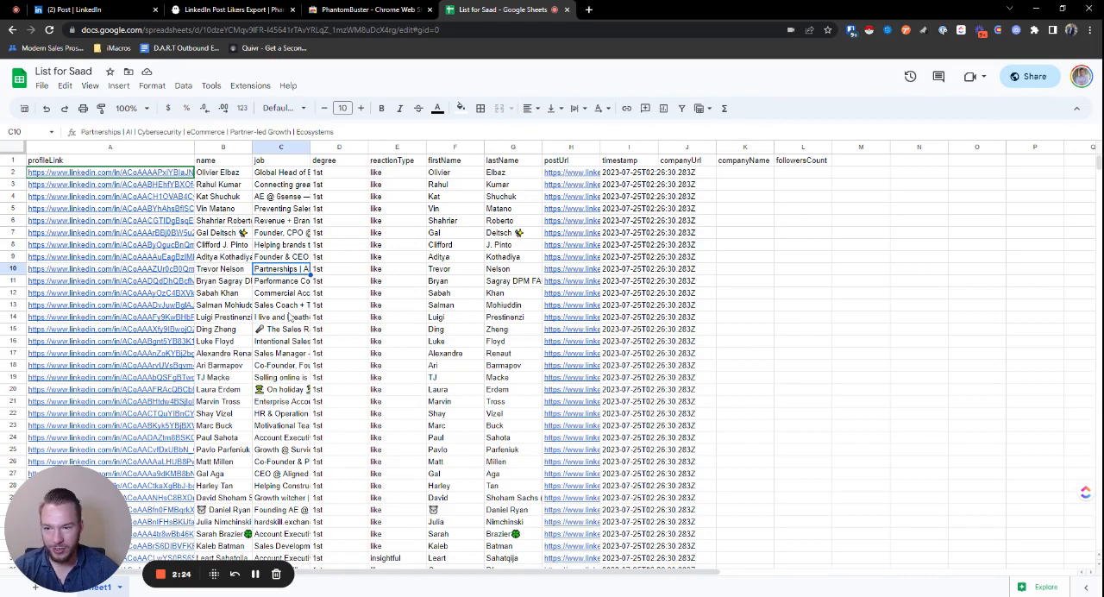
click(222, 185)
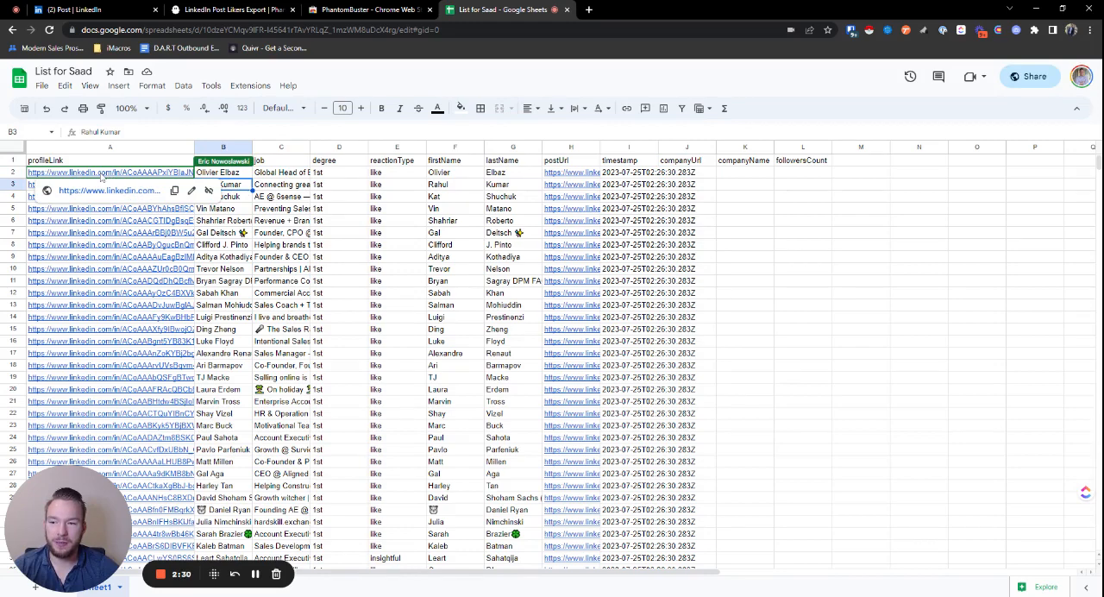
click(110, 173)
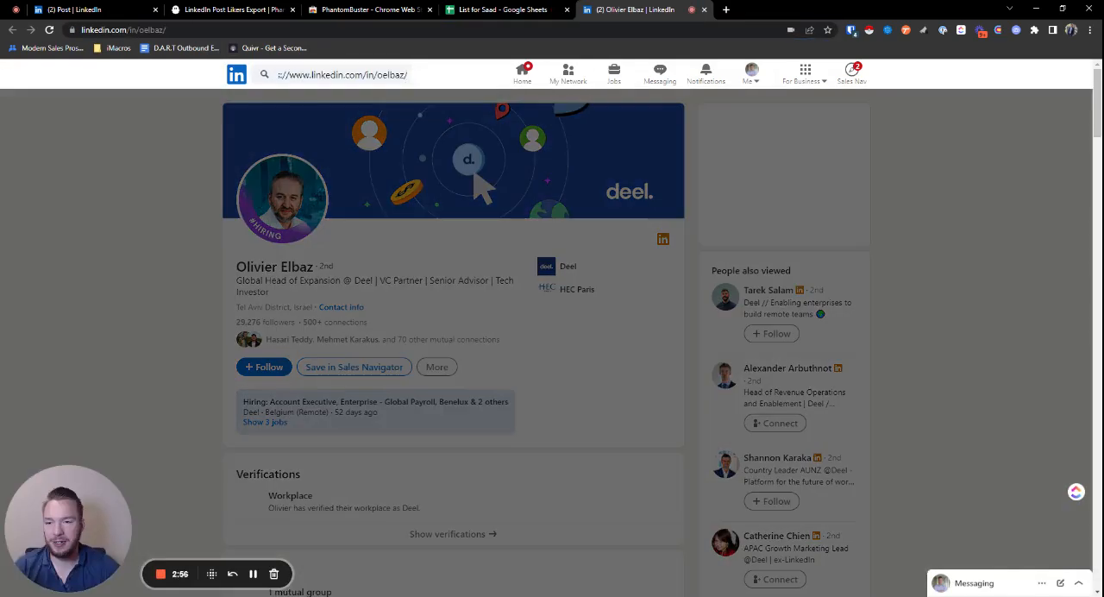
Review the liker's LinkedIn profile showing the Deel role and HEC Paris education.
click(345, 74)
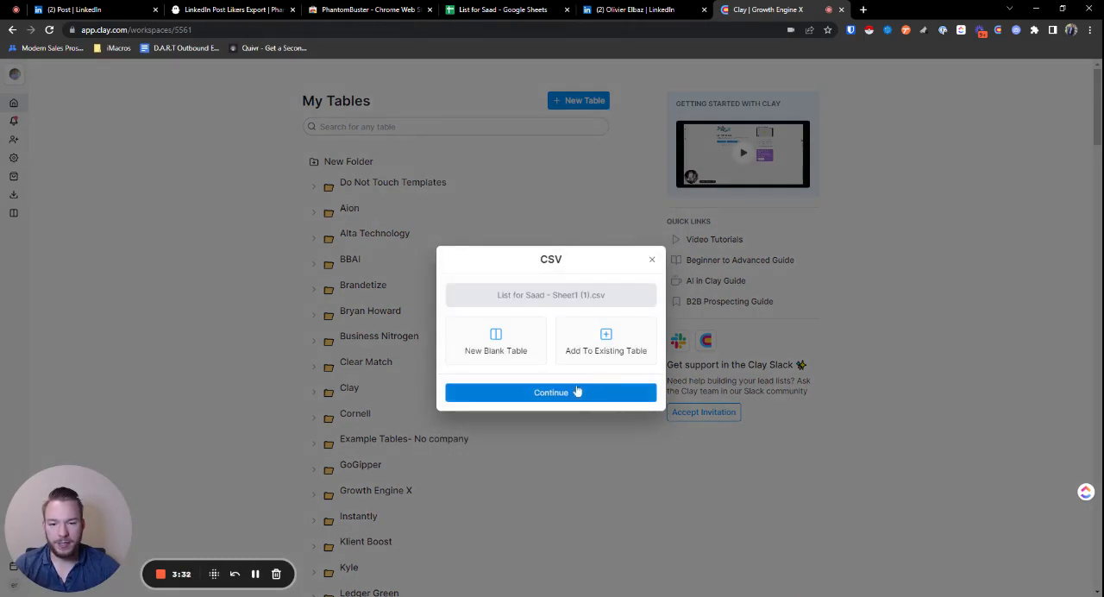
Import the likers CSV into Clay as a New Blank Table.
click(550, 394)
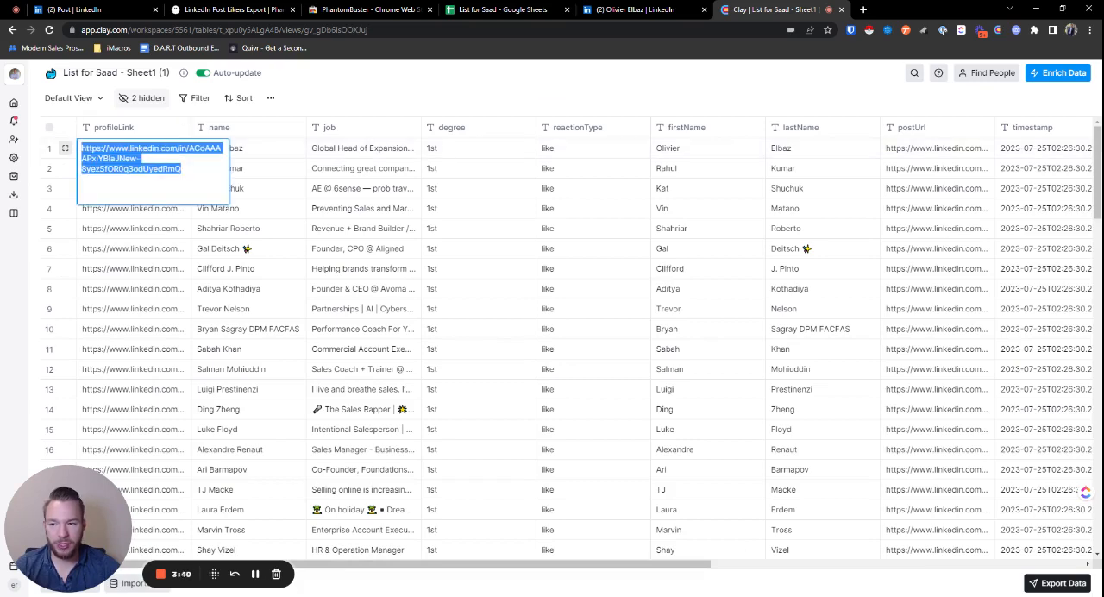
Add the Enrich Person from LinkedIn Profile enrichment found by searching 'enrich link'.
click(1057, 72)
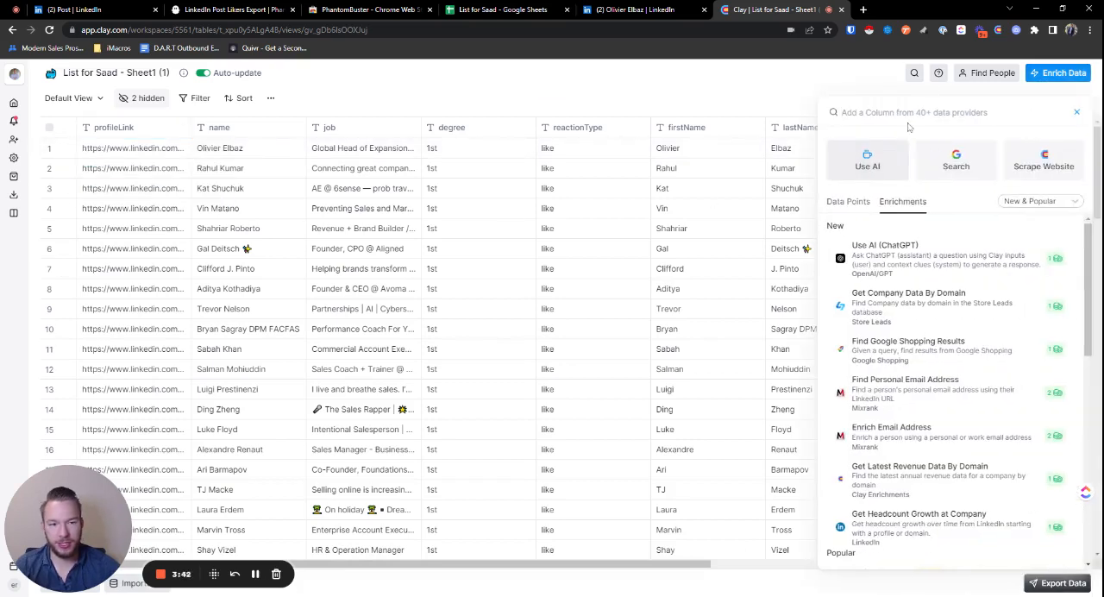
text(enrich linkedin)
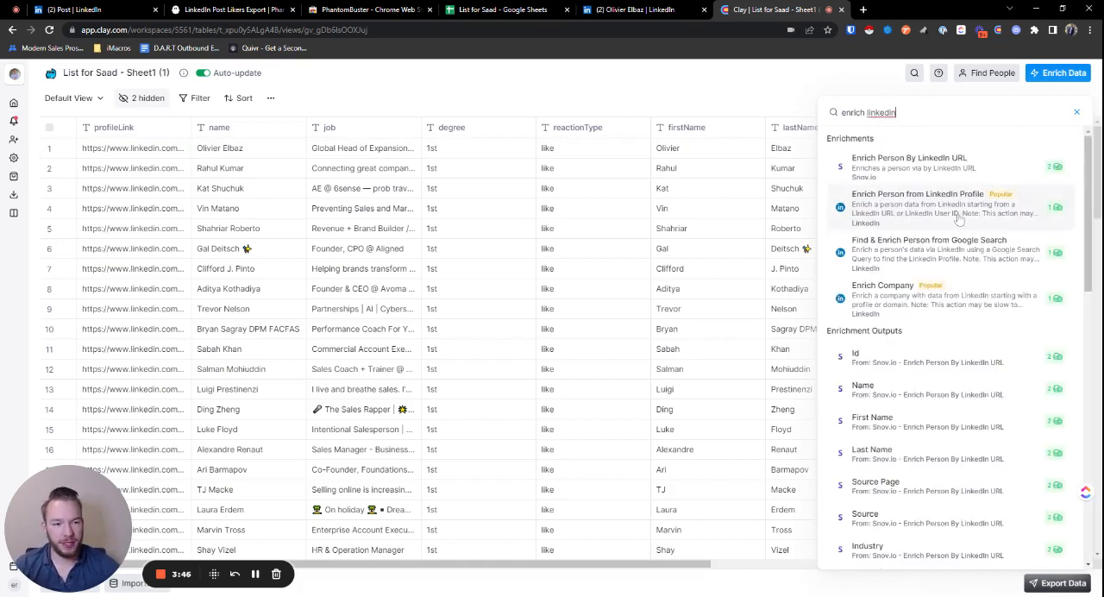
click(917, 207)
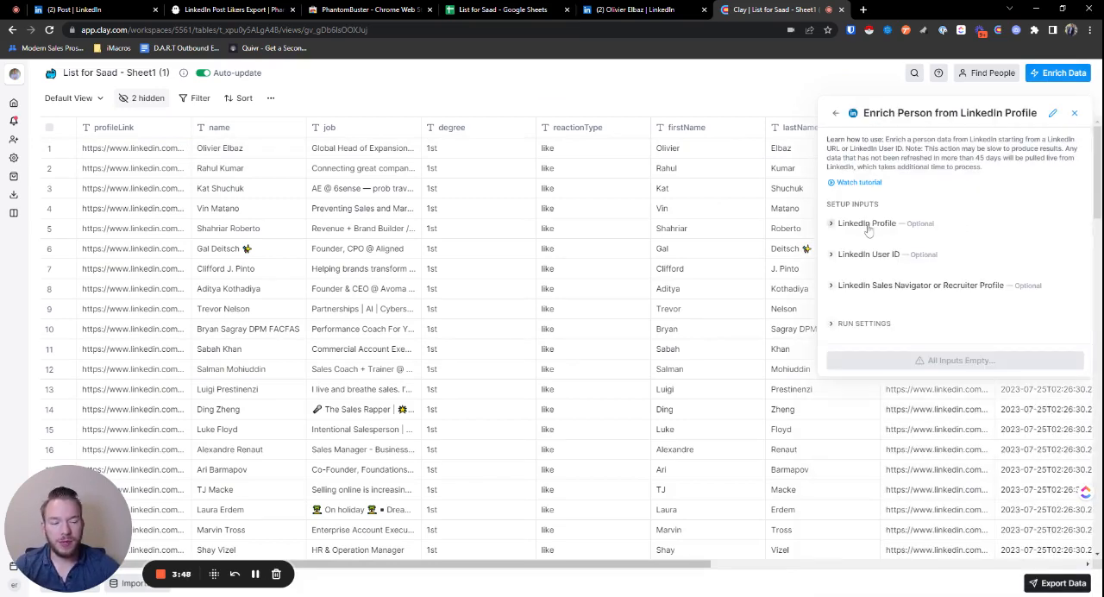
click(866, 224)
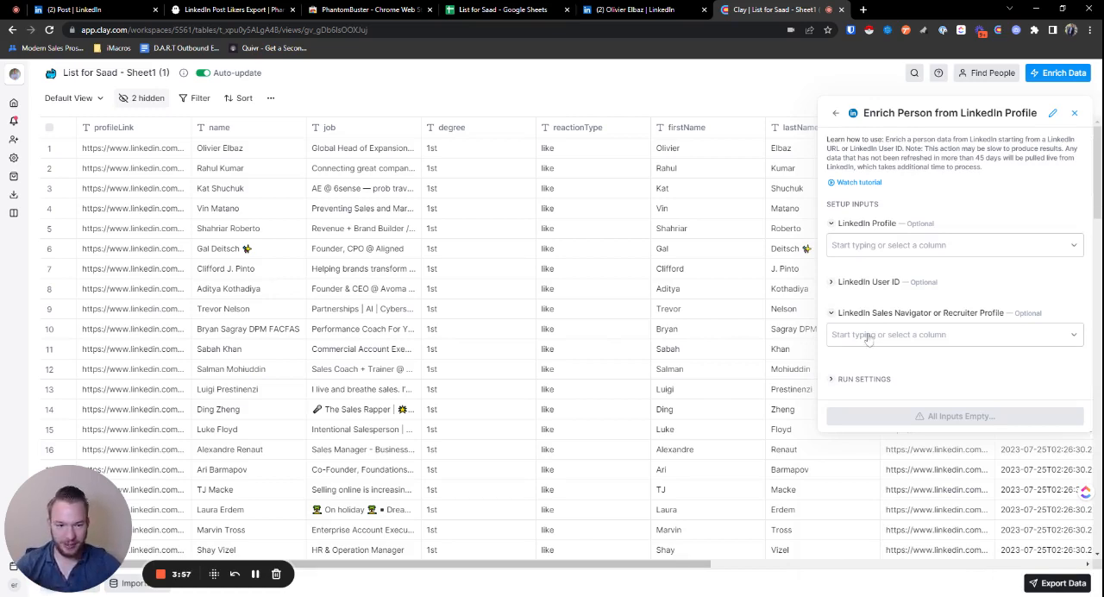
Feed the enrichment the profileLink column and save and run it on the first 10 rows.
click(949, 334)
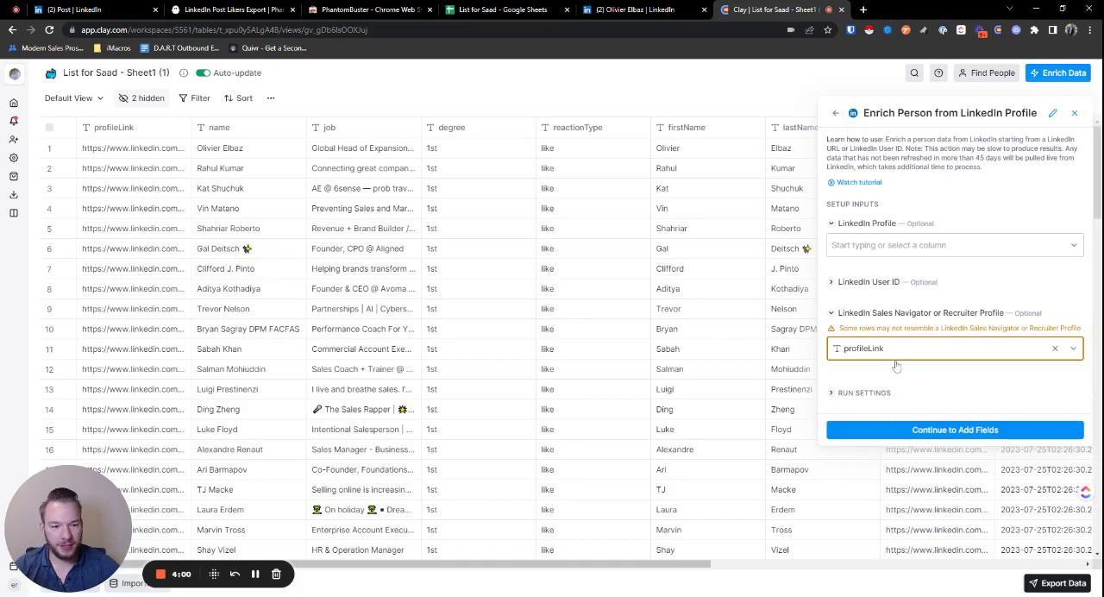
click(955, 430)
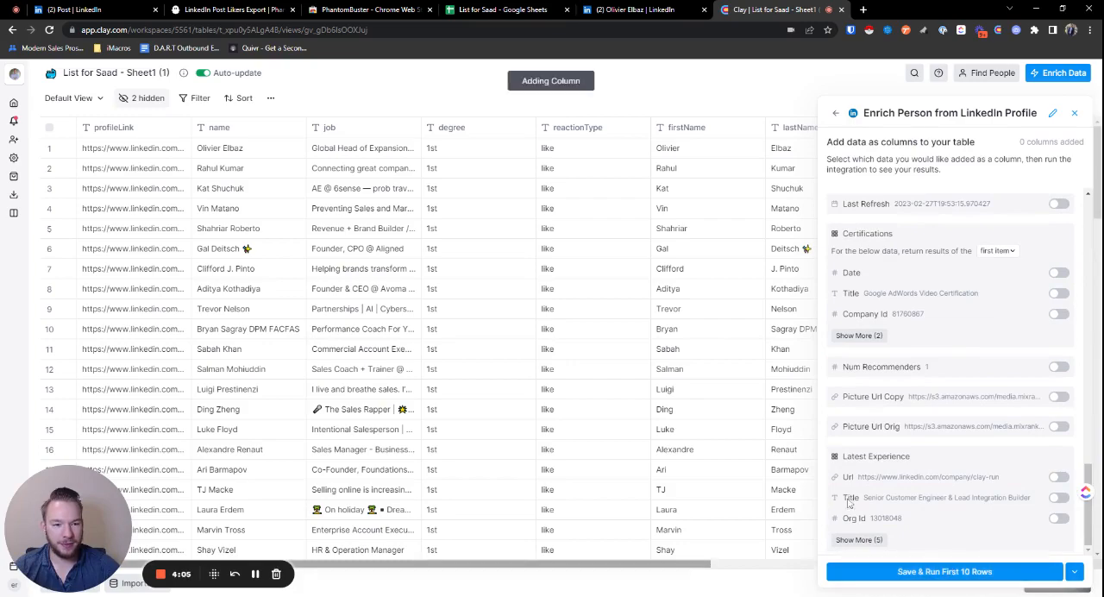
click(944, 571)
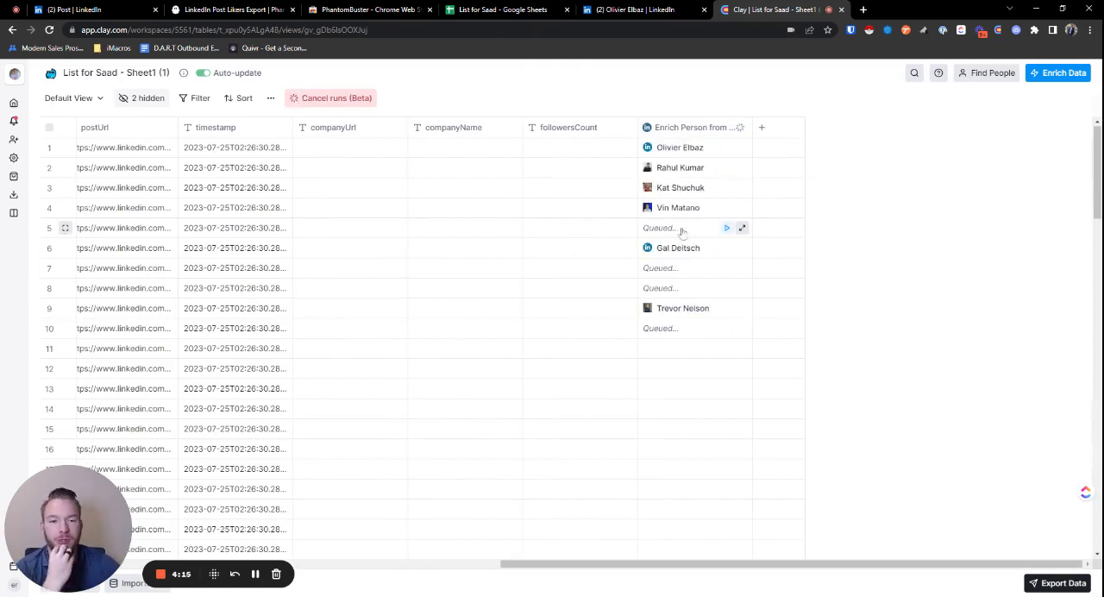
Inspect an enriched person's cell details and add Name and Company Domain as columns.
click(742, 227)
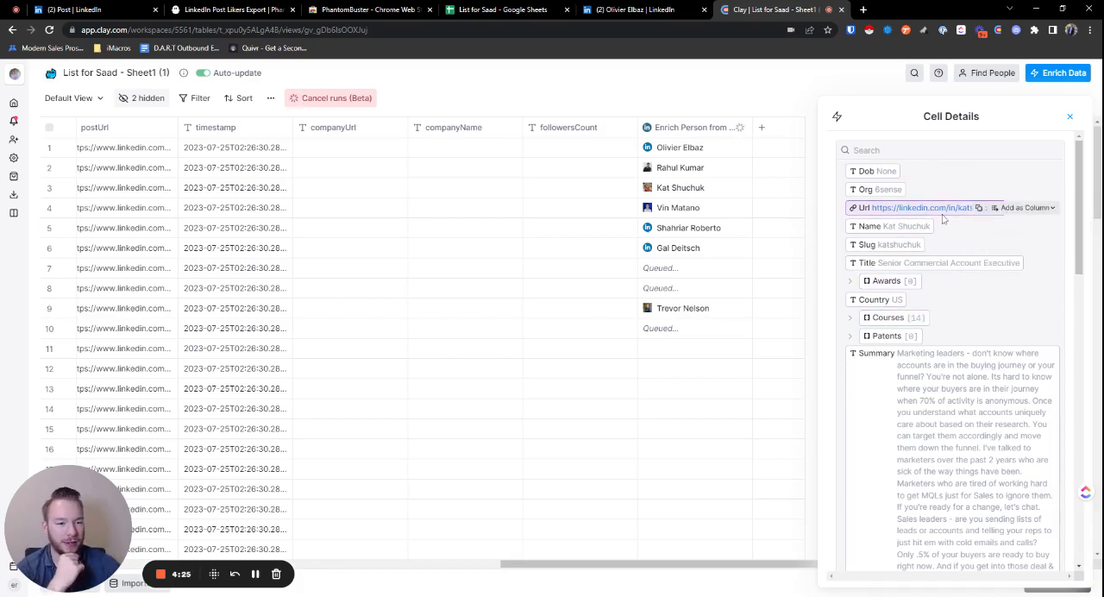
scroll(down, 3)
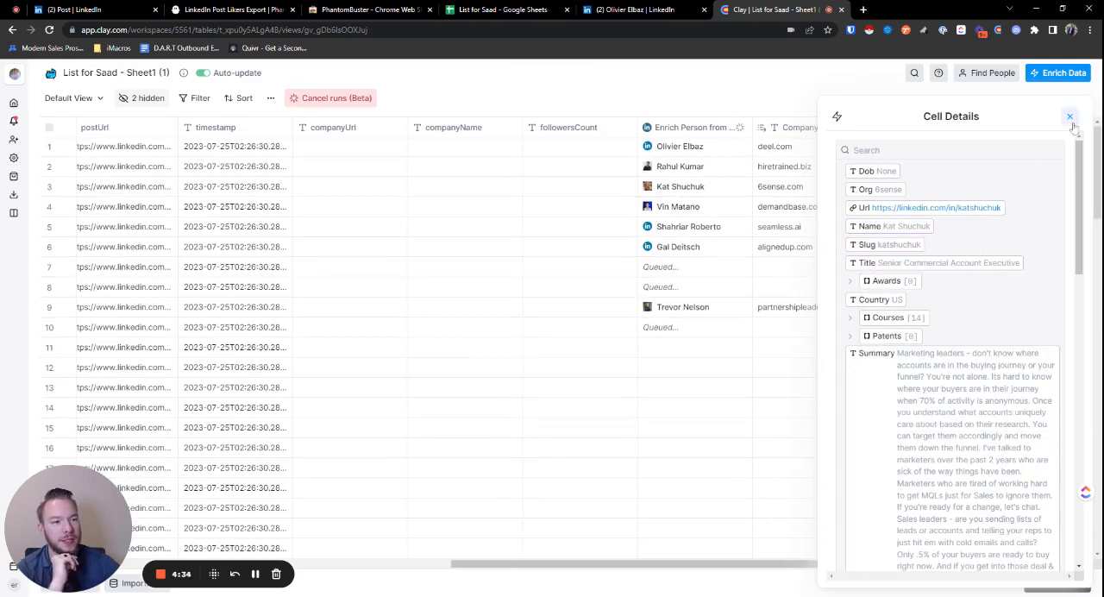
click(1069, 116)
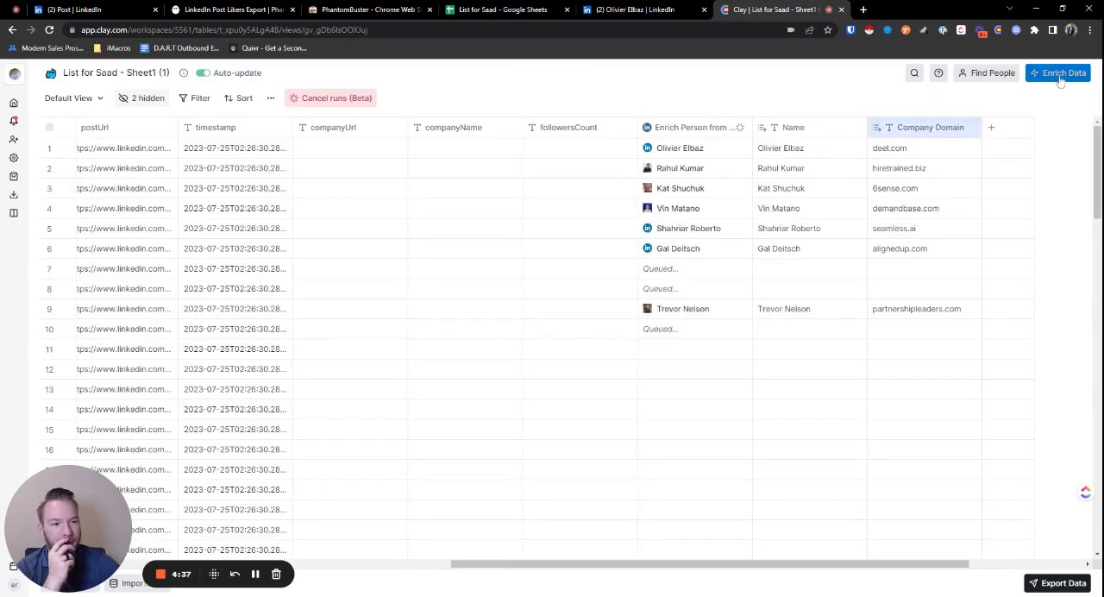
Configure Find Work Email without Hunter, mapping name and Company Domain, then save and run it.
click(1057, 72)
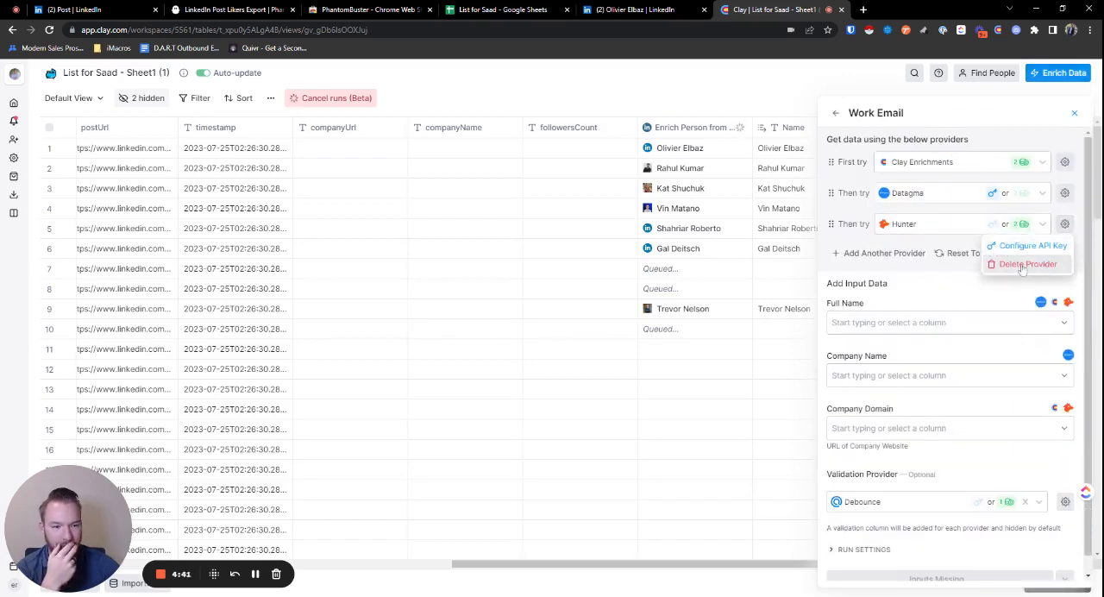
click(1027, 264)
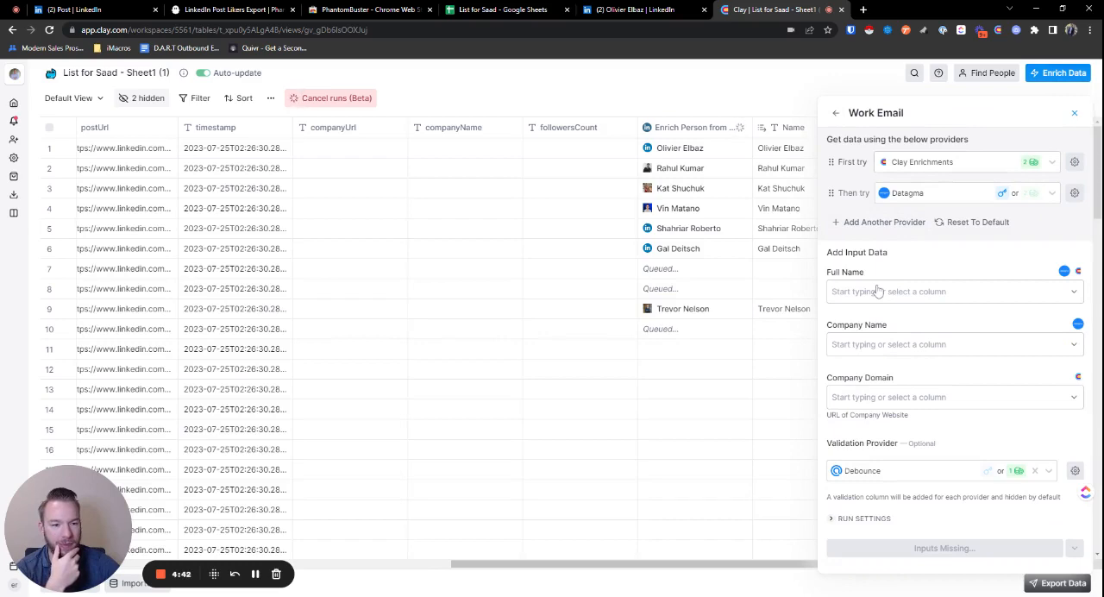
click(952, 290)
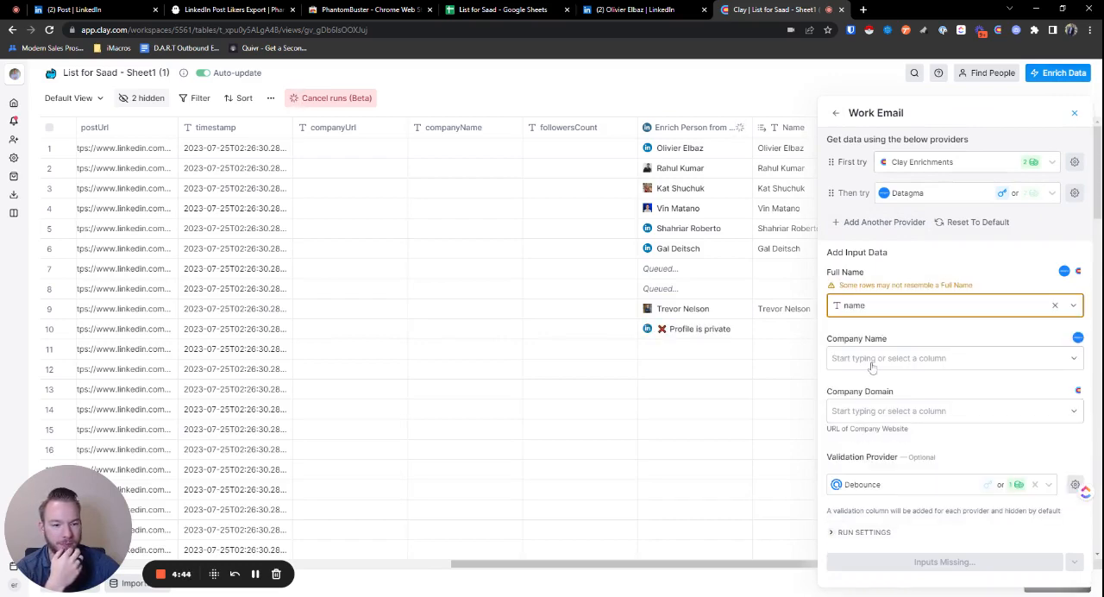
click(948, 359)
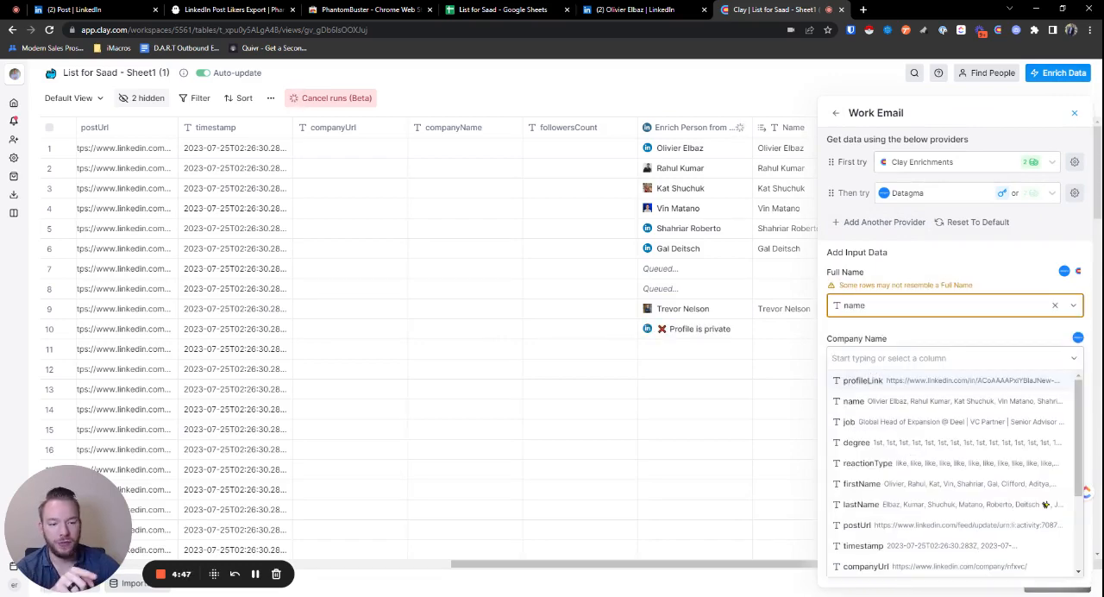
scroll(down, 3)
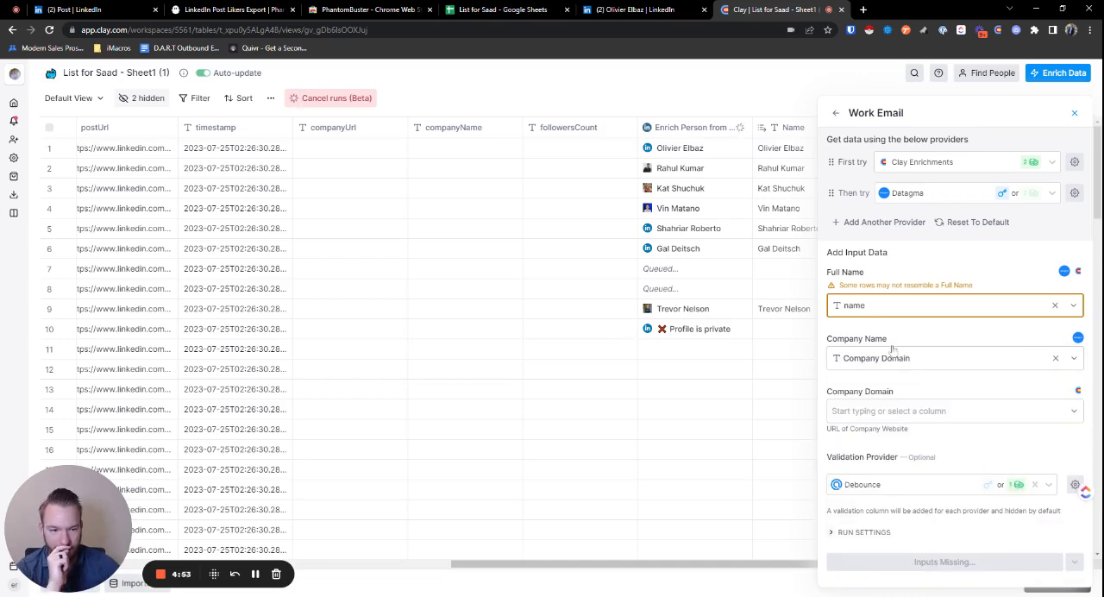
click(949, 410)
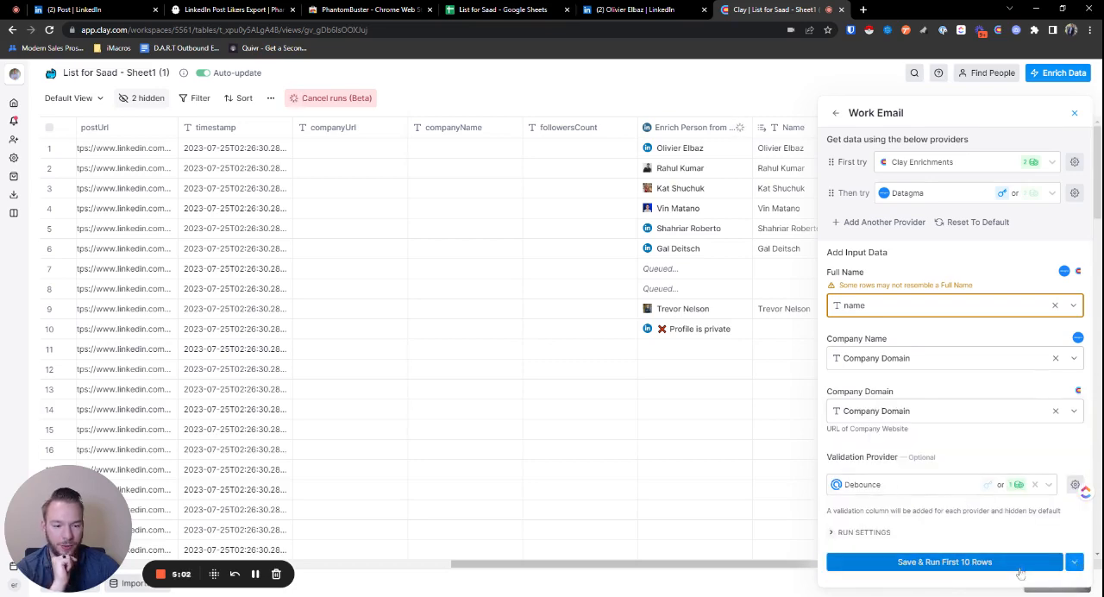
click(944, 562)
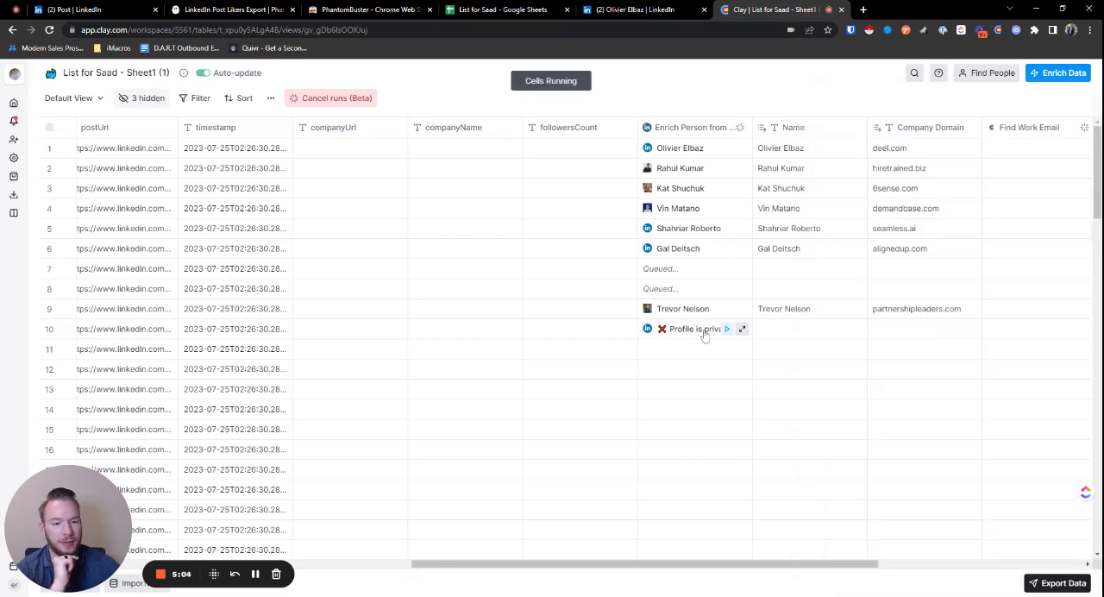
Review the Find Work Email and Validated Work Email results across the first rows.
scroll(right, 3)
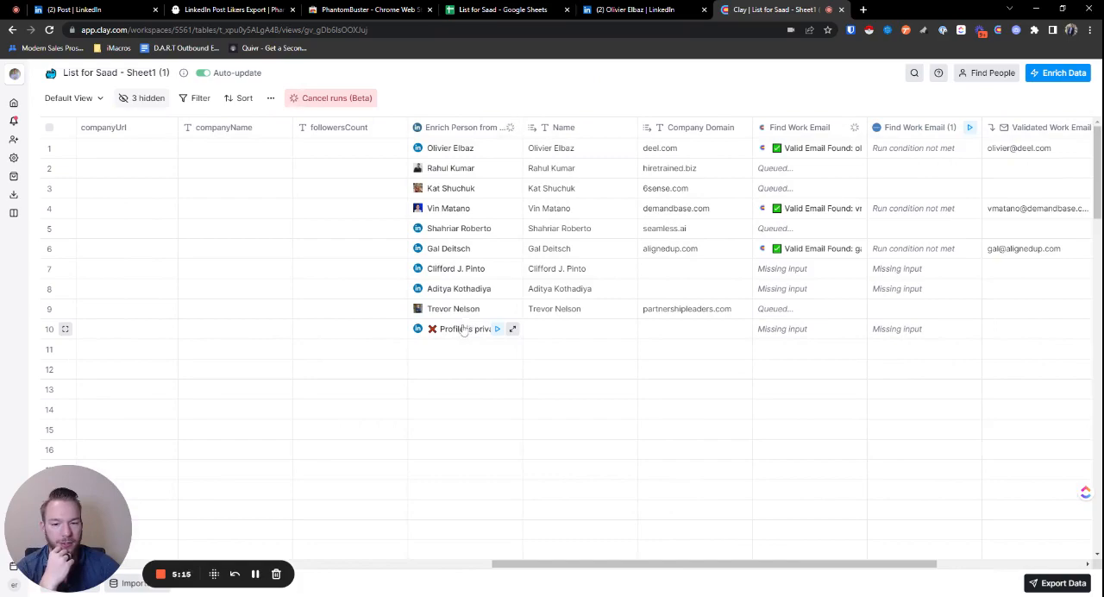
click(512, 328)
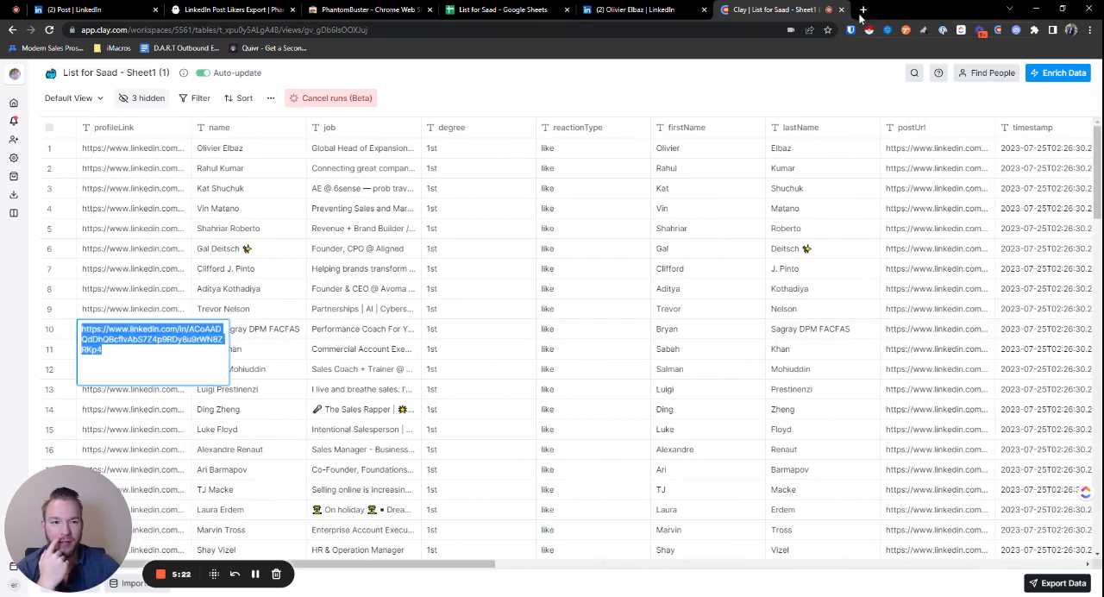
scroll(right, 3)
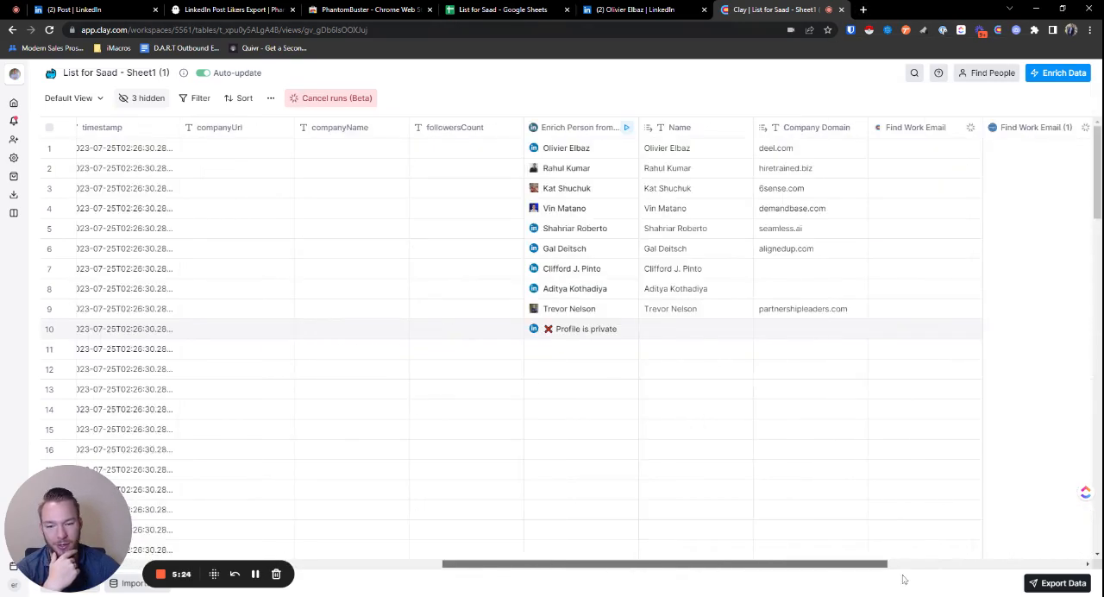
scroll(right, 3)
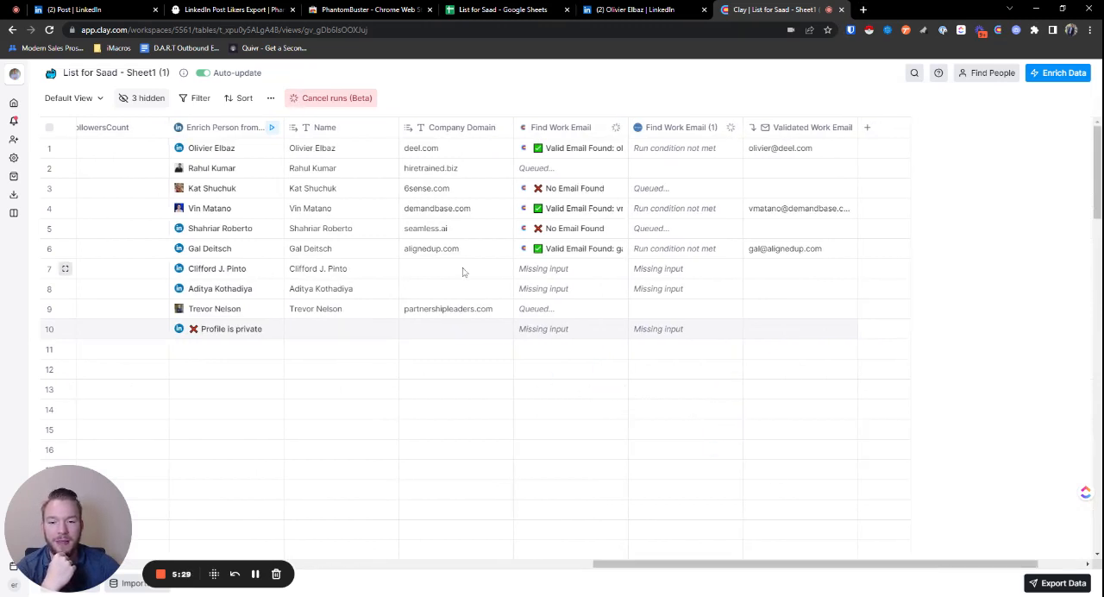
mouse_move(421, 279)
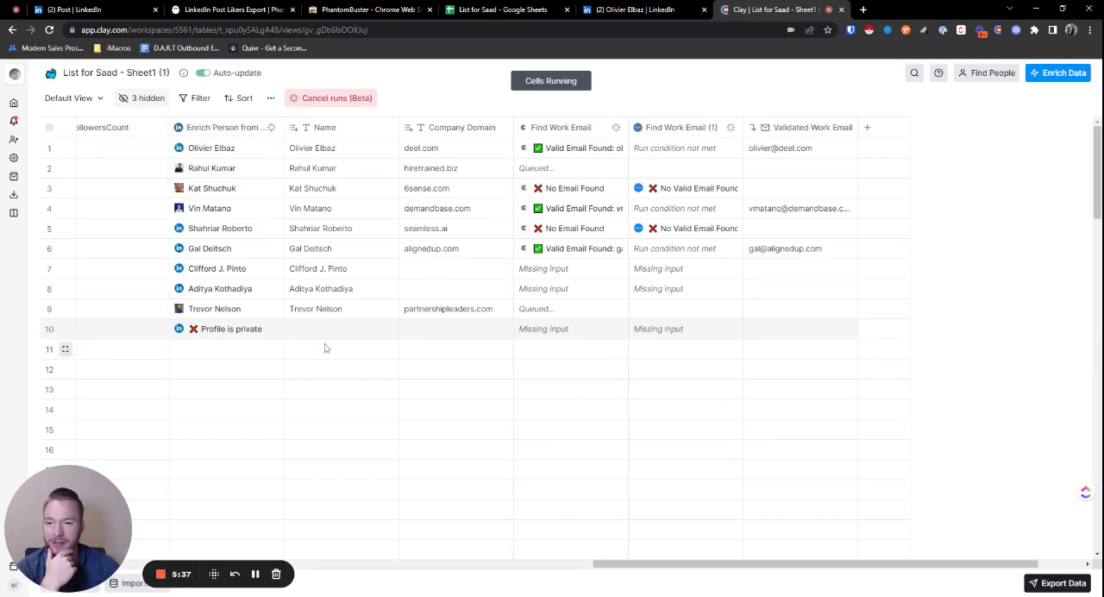
mouse_move(262, 398)
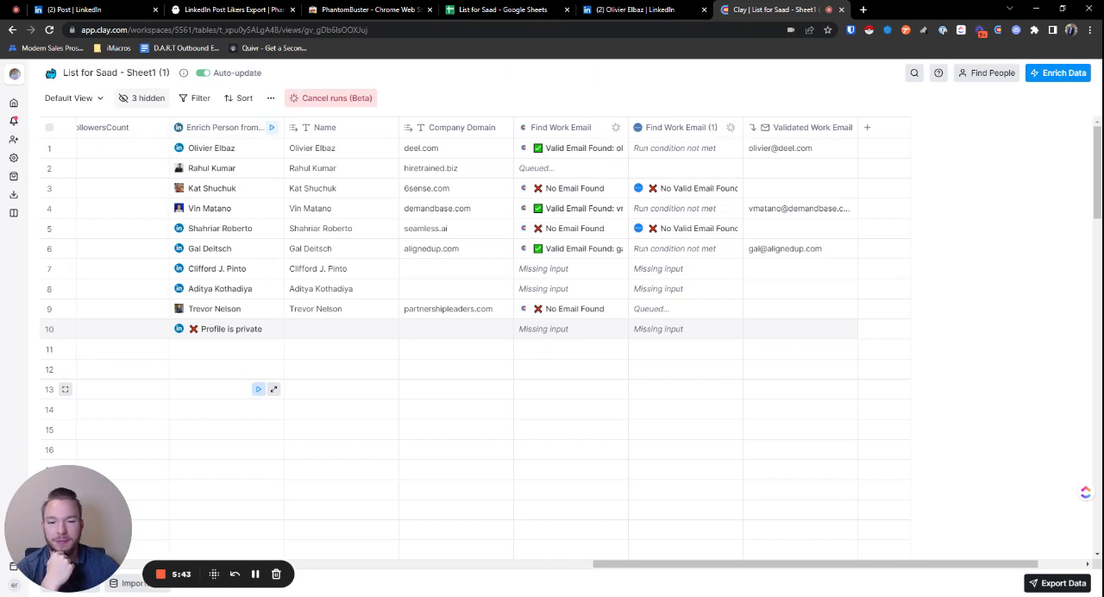
Browse the Enrich Data catalogue filtered to Emails providers, then dismiss it.
click(866, 128)
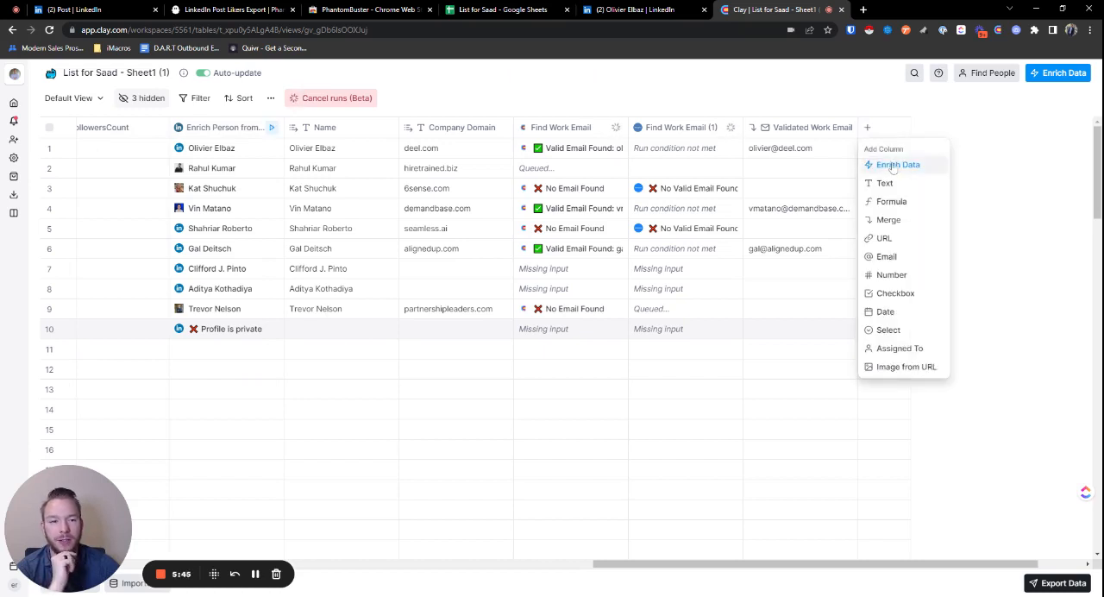
click(897, 166)
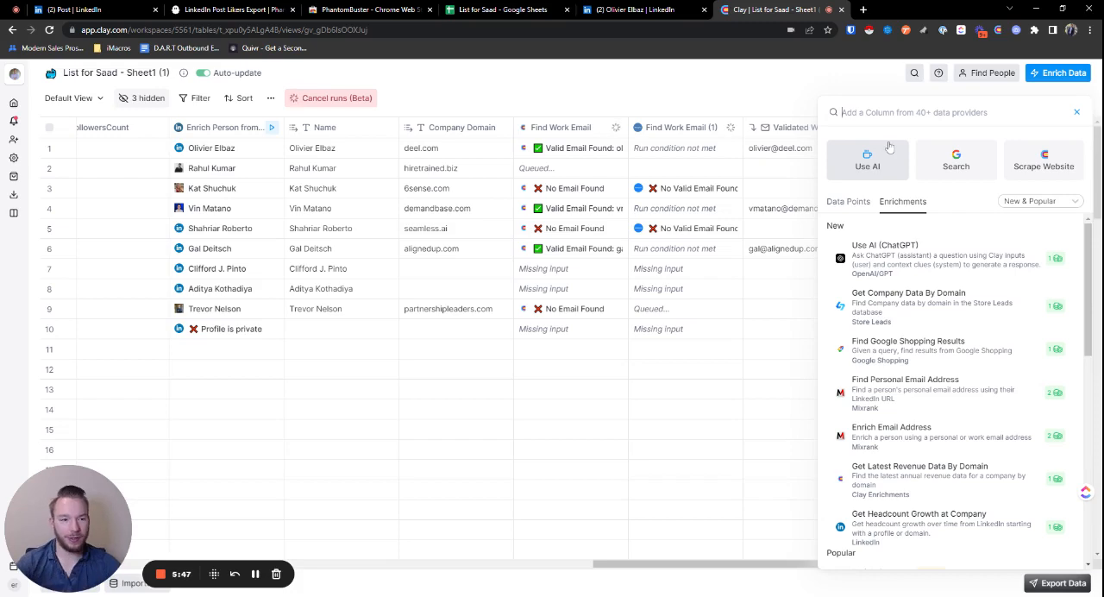
click(1038, 200)
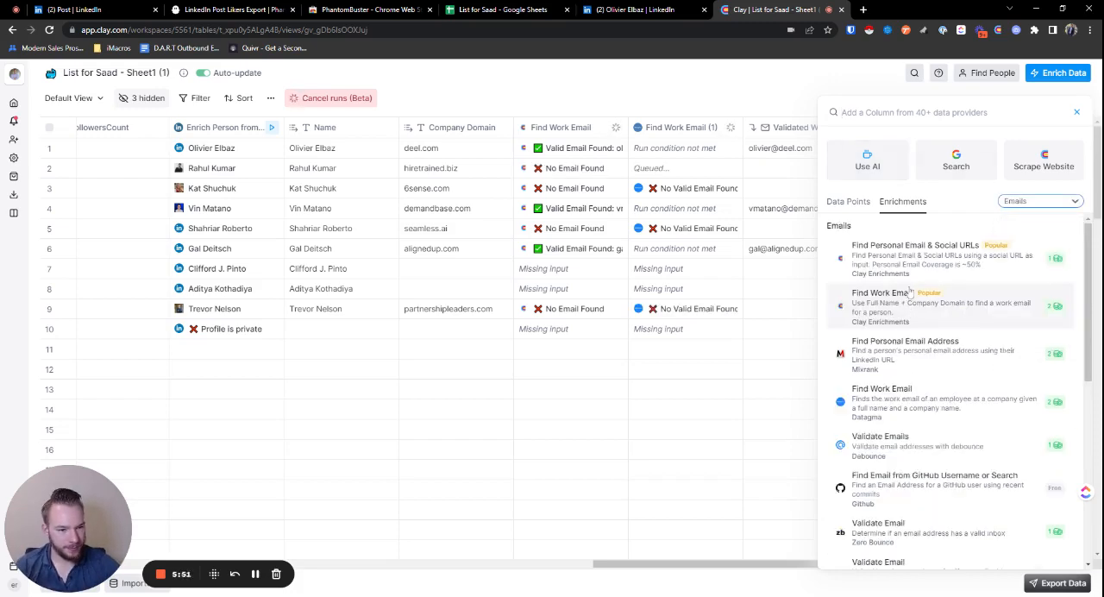
scroll(down, 3)
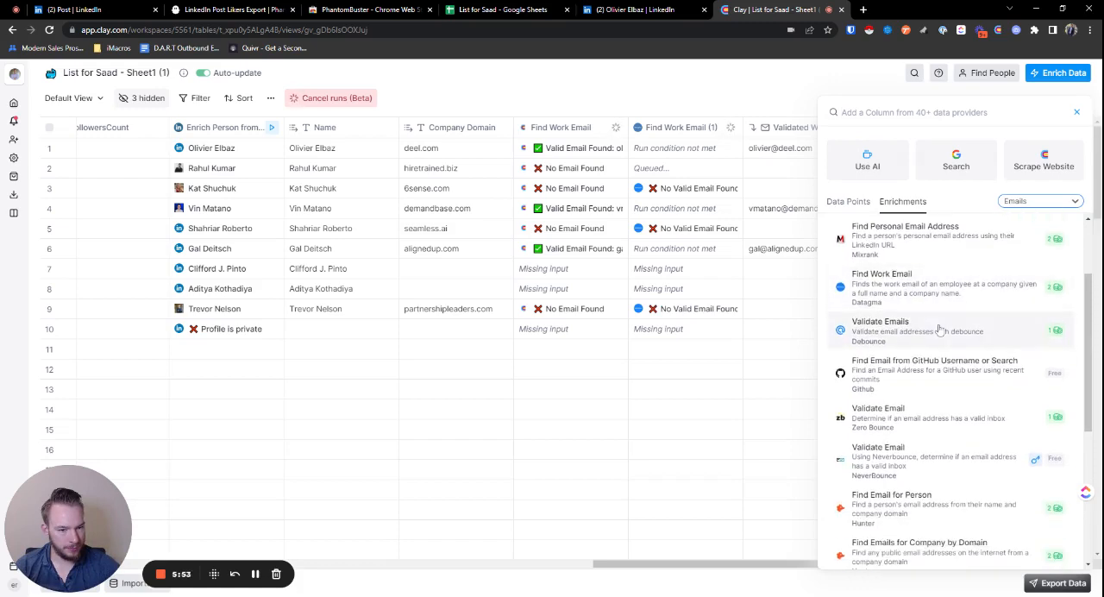
scroll(down, 3)
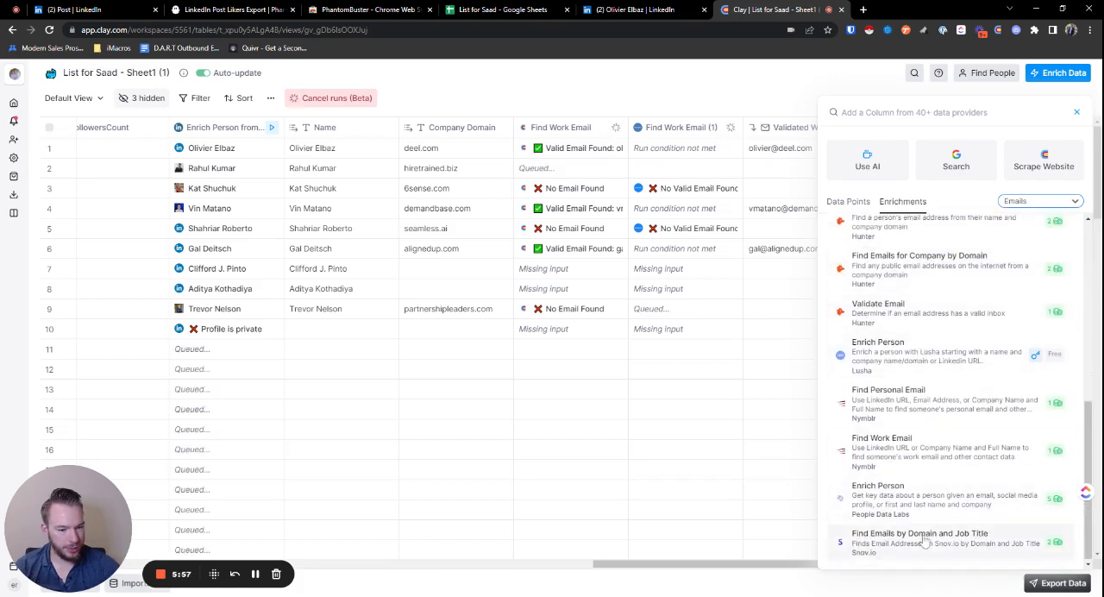
click(919, 533)
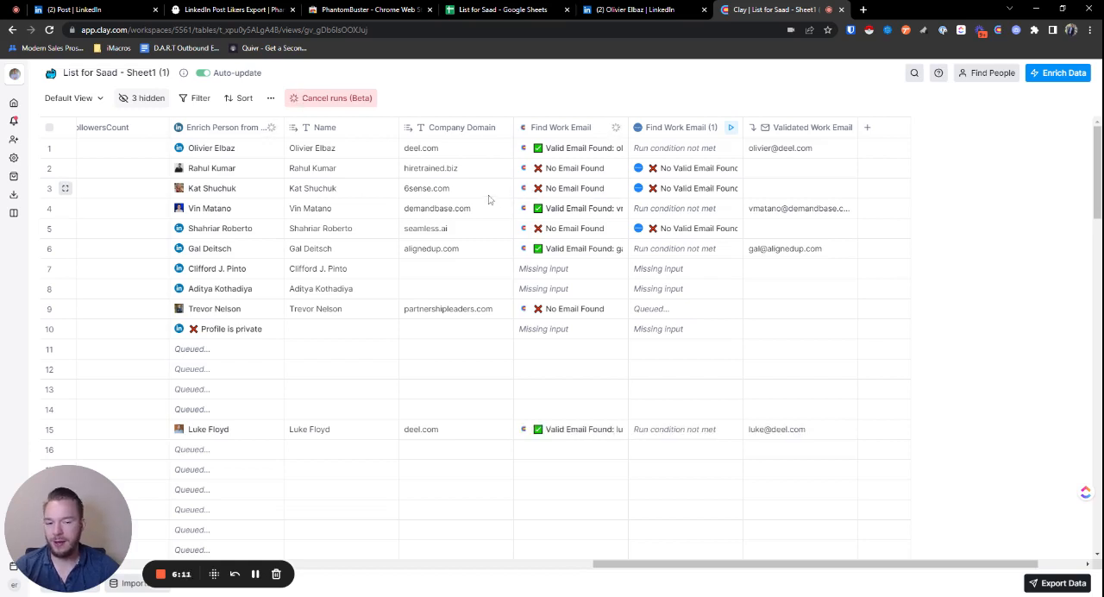
mouse_move(125, 492)
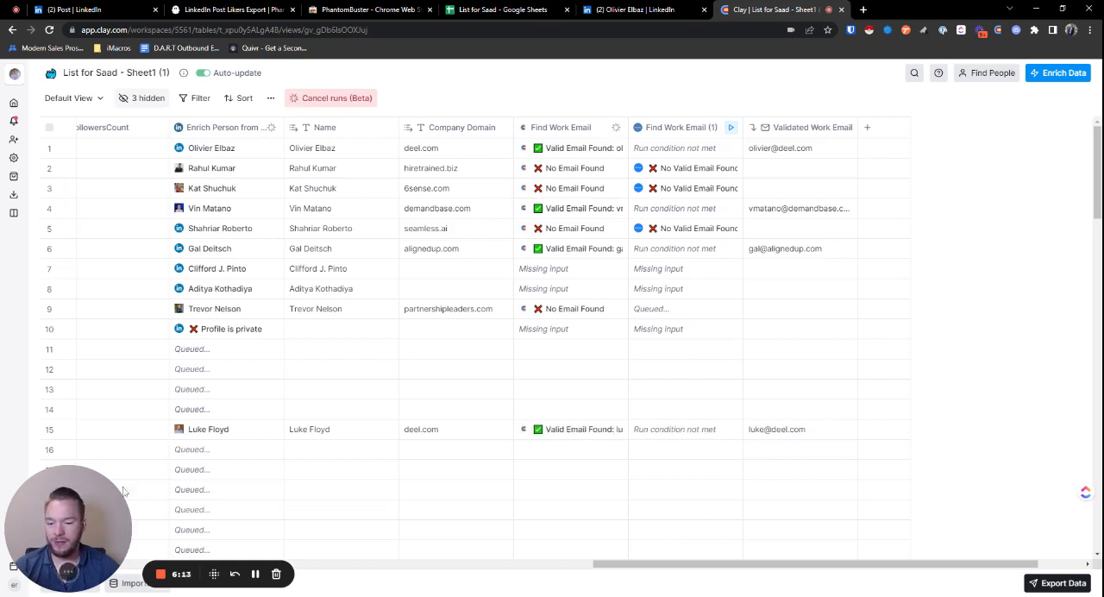